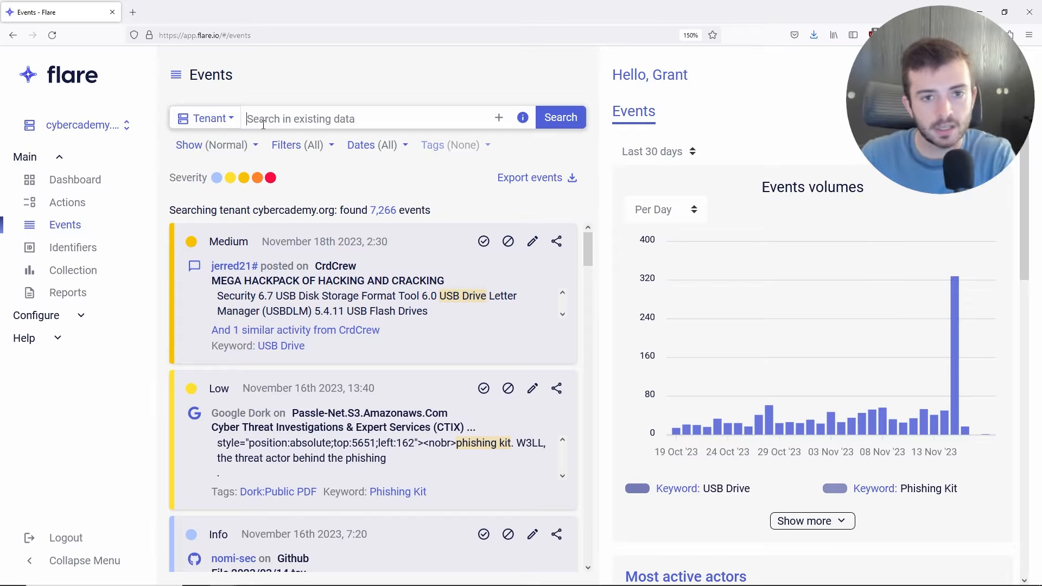
Step: Run a global 'SIM Swapping' search and scroll through its 775,972 mostly Telegram events
type("SIM Sw")
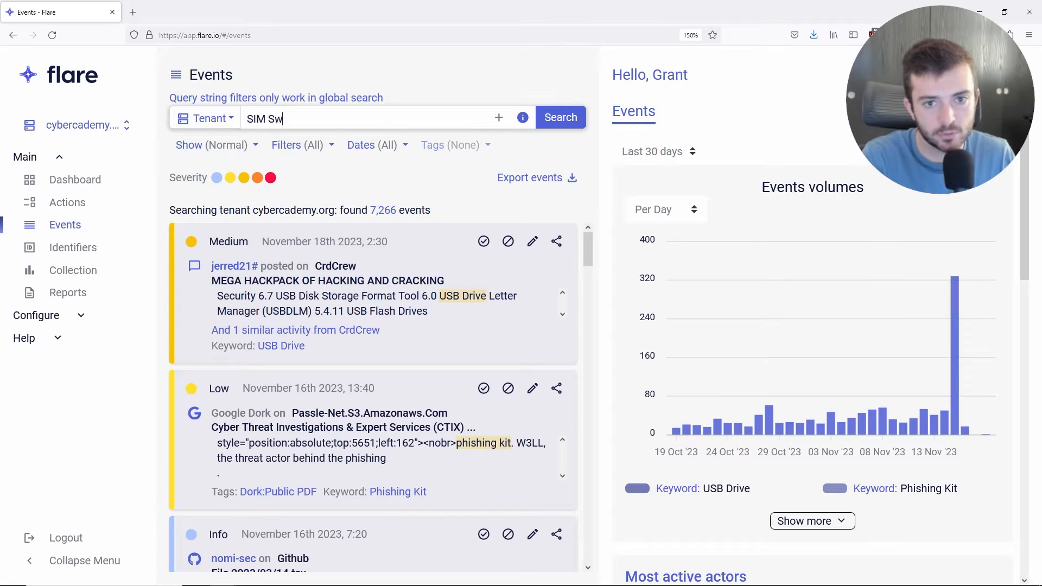
left_click(560, 118)
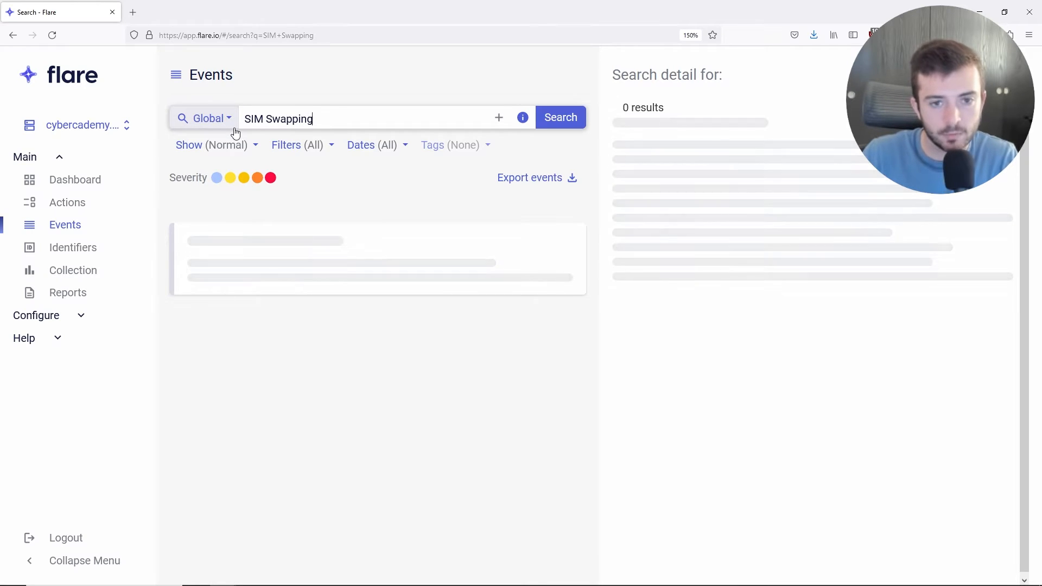
left_click(560, 117)
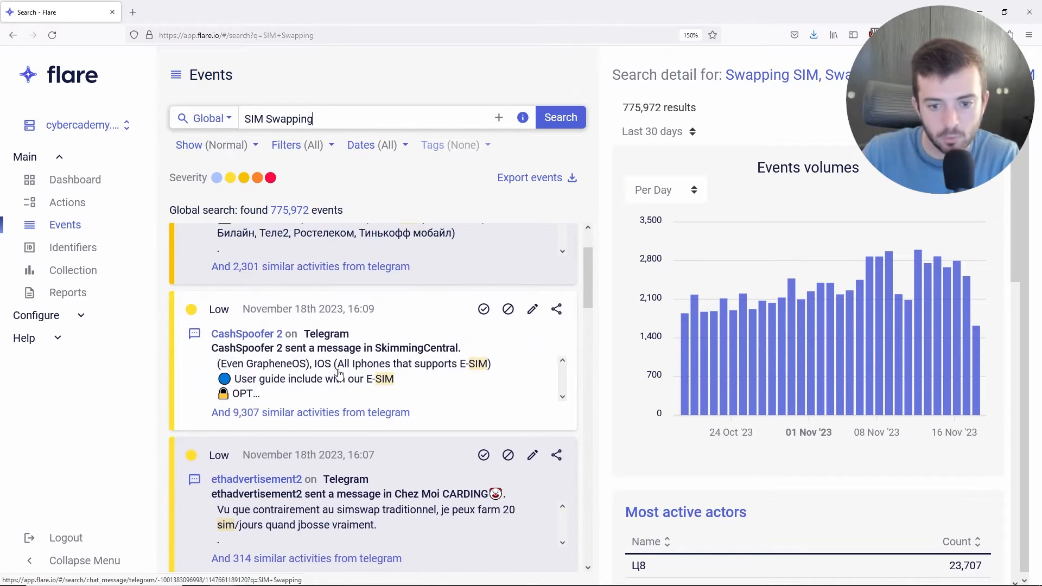
scroll("down", 3)
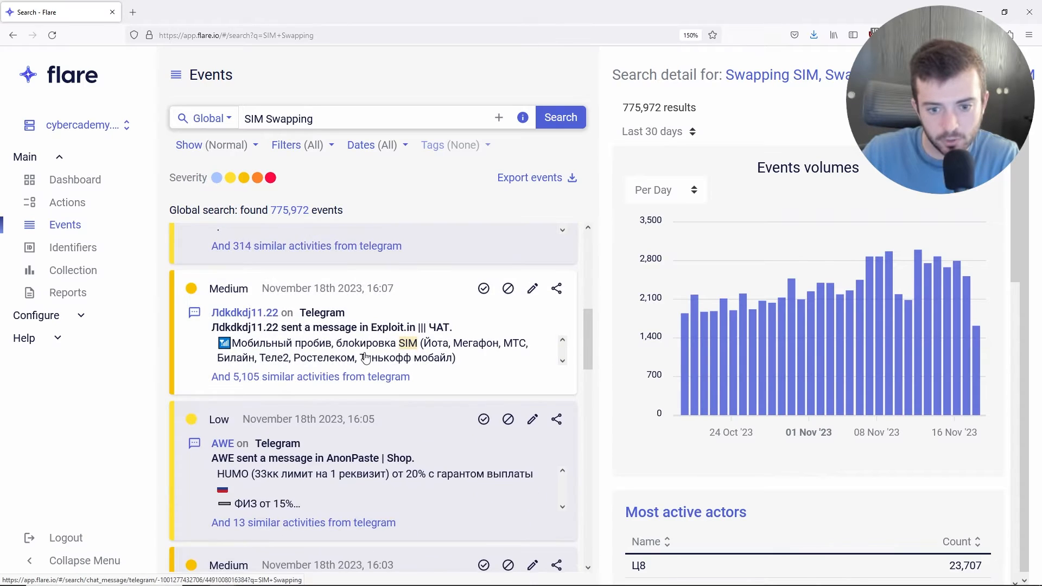
scroll("down", 3)
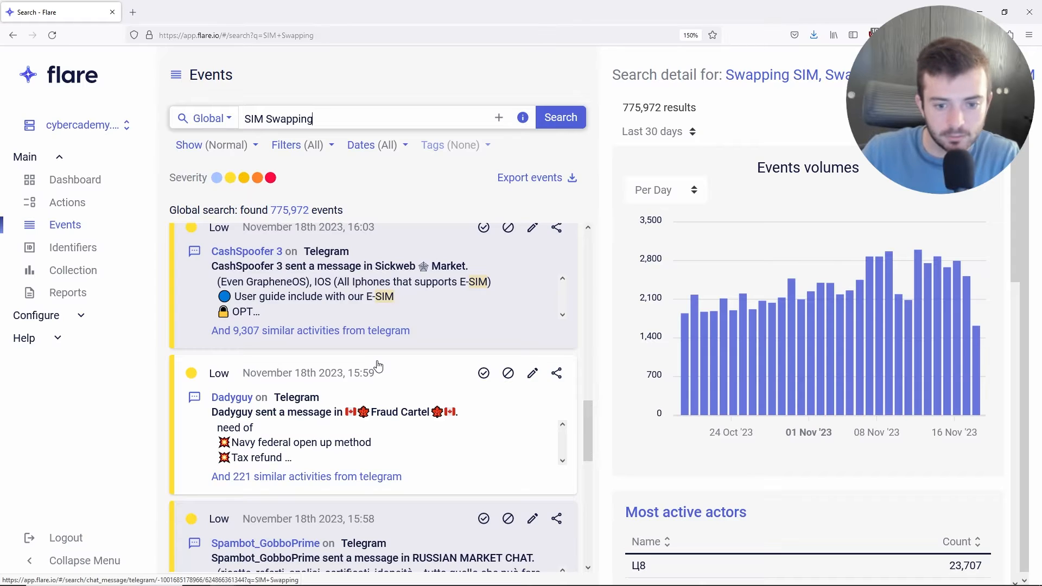
scroll("down", 3)
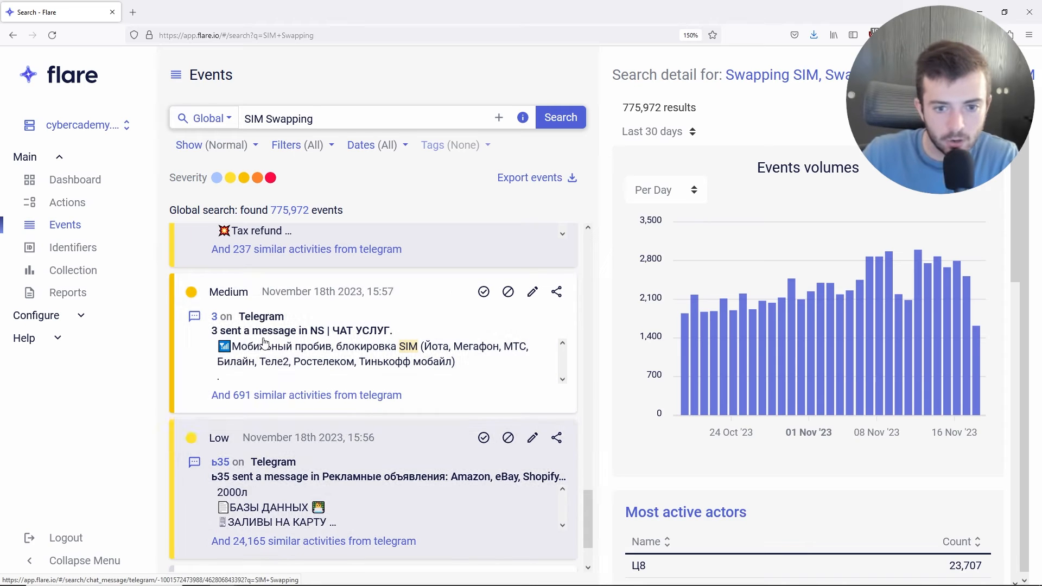
scroll("down", 3)
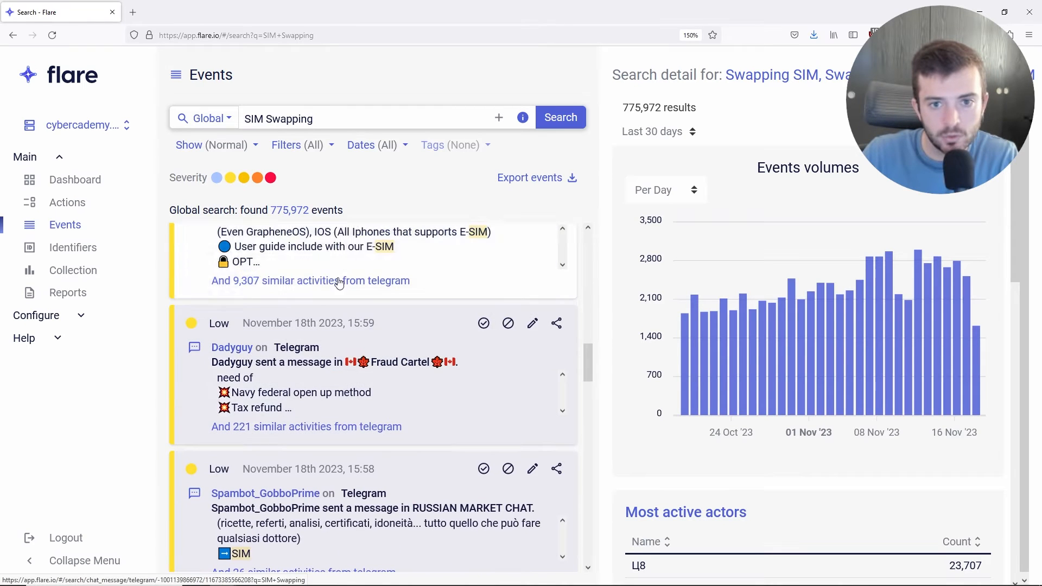
Step: Open the source filters and expand Illicit Networks into its six sub-sources
left_click(298, 145)
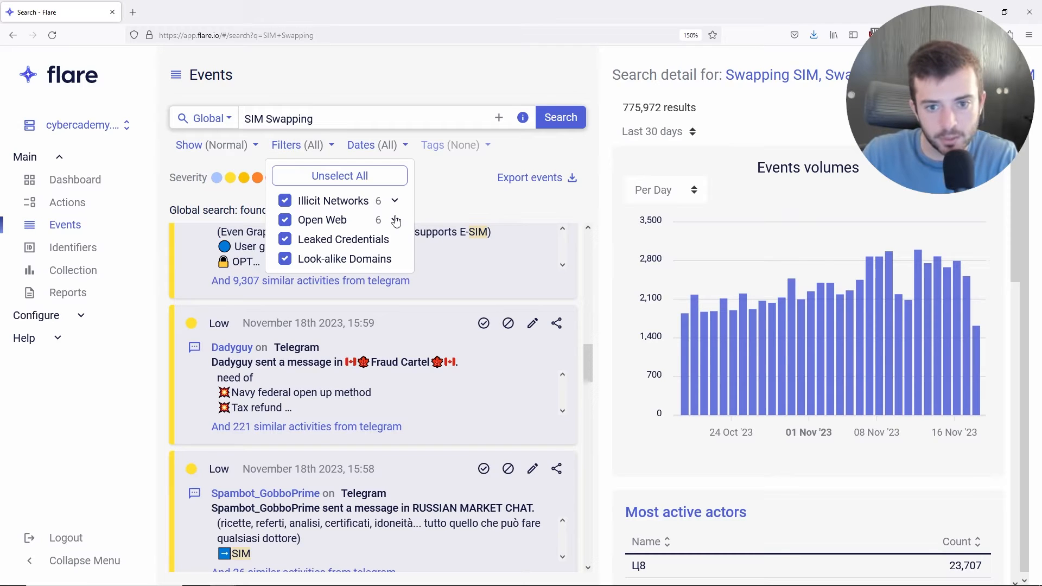
mouse_move(388, 266)
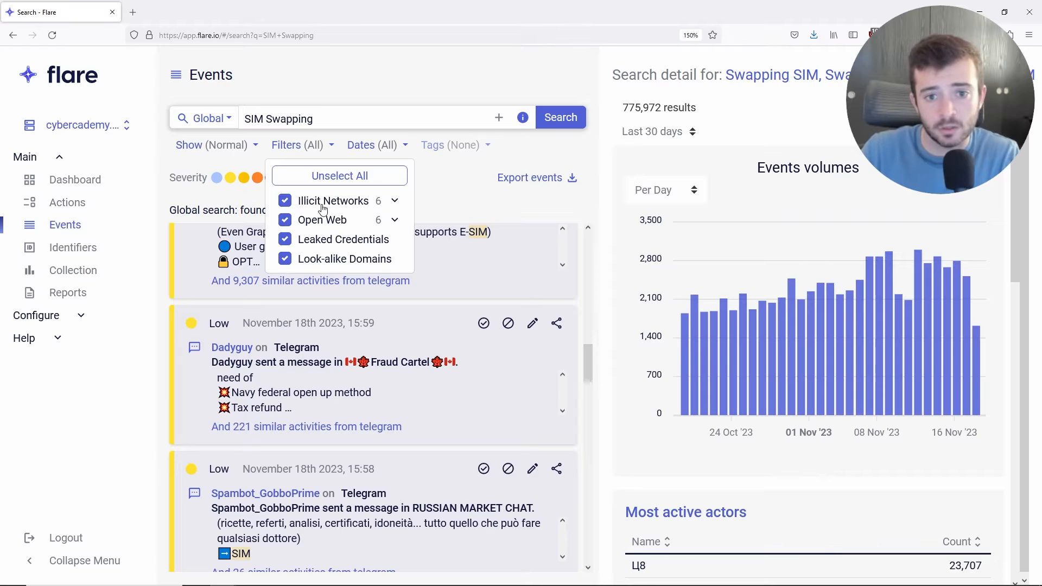
left_click(394, 201)
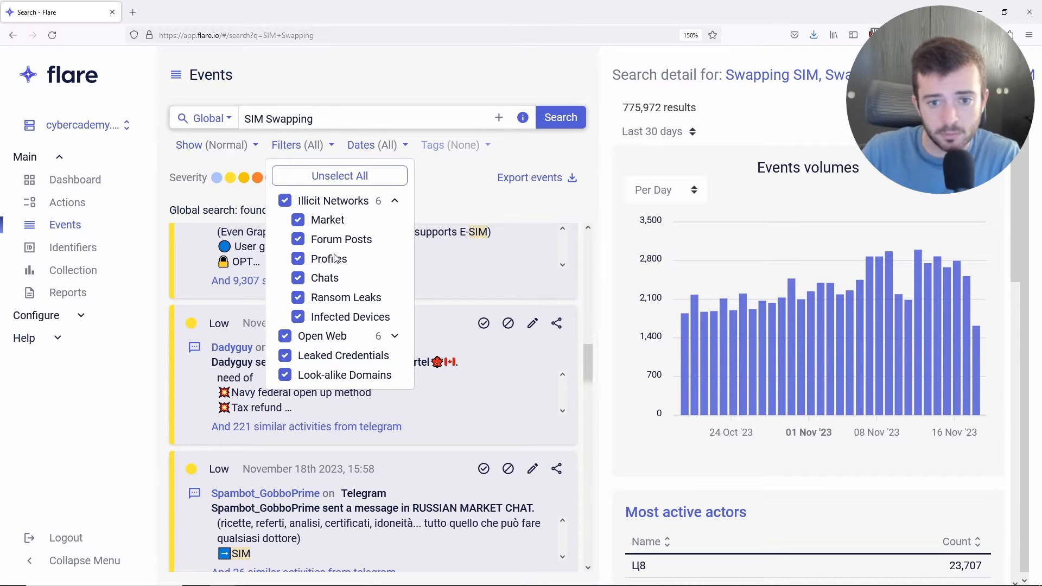
mouse_move(339, 308)
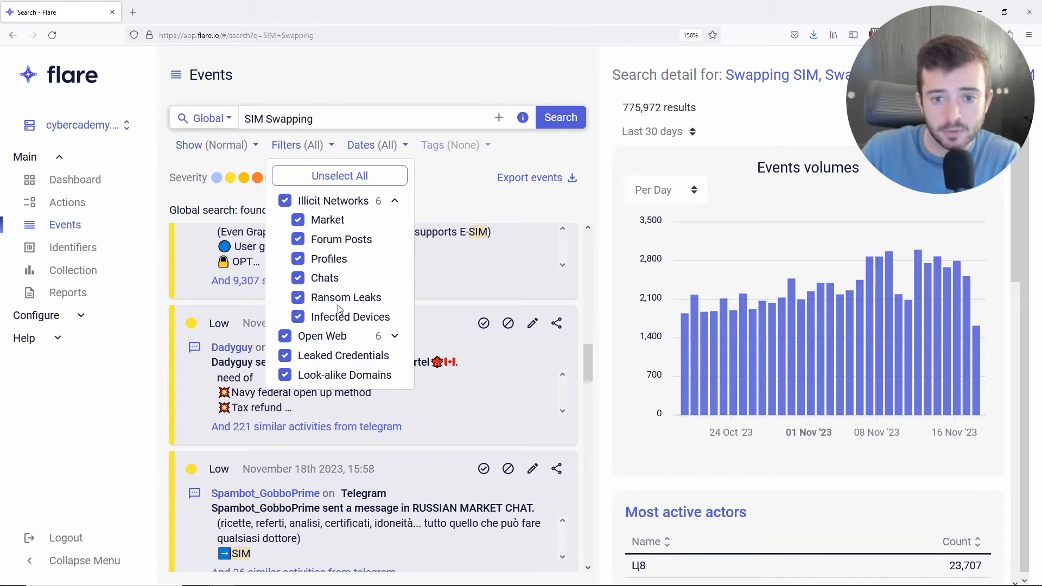
mouse_move(403, 297)
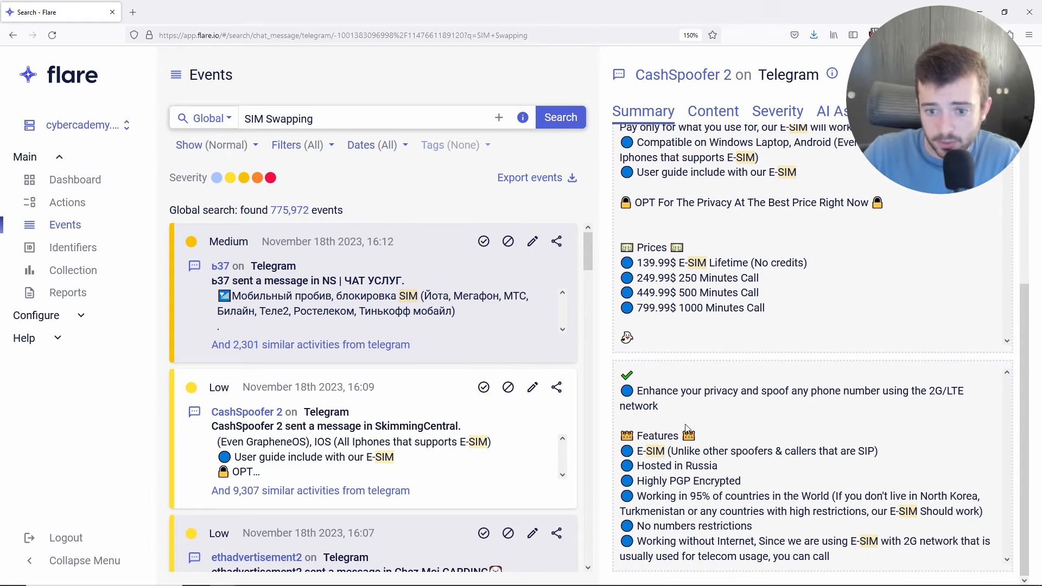
mouse_move(547, 453)
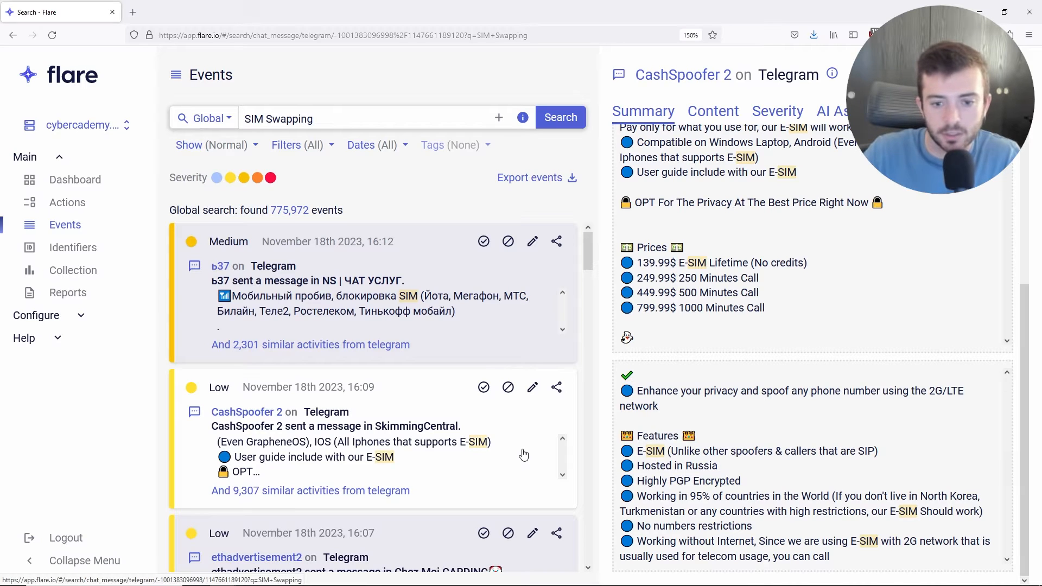
Step: Open the CashSpoofer 2 Telegram event to read its E-SIM spoofing prices
left_click(72, 248)
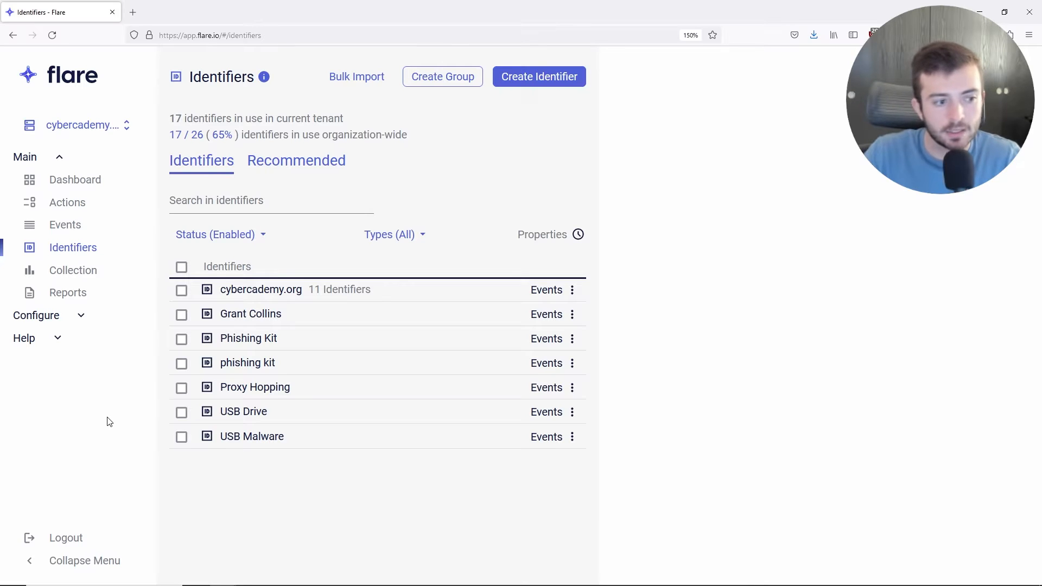
mouse_move(113, 375)
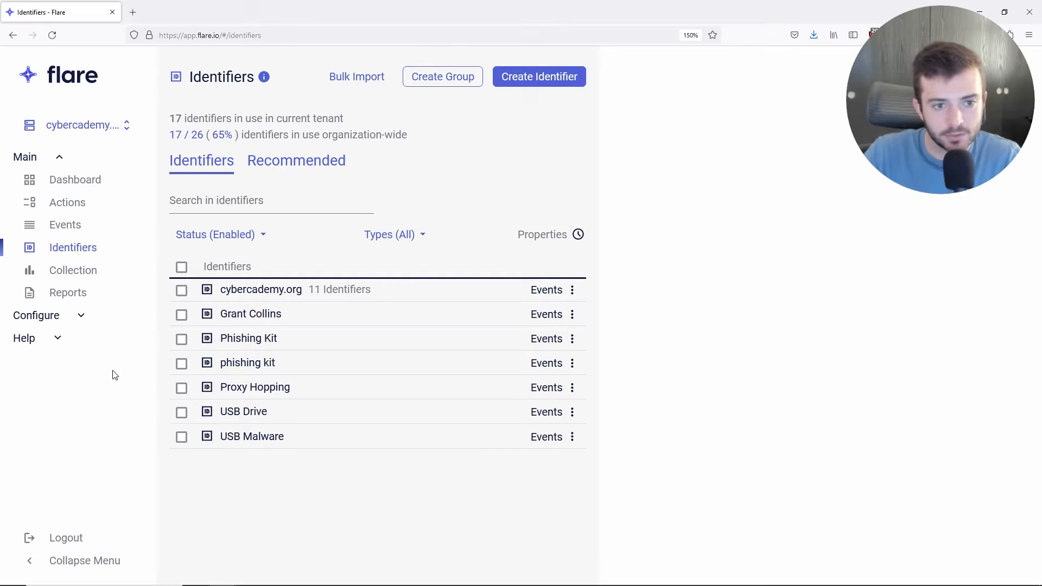
mouse_move(116, 260)
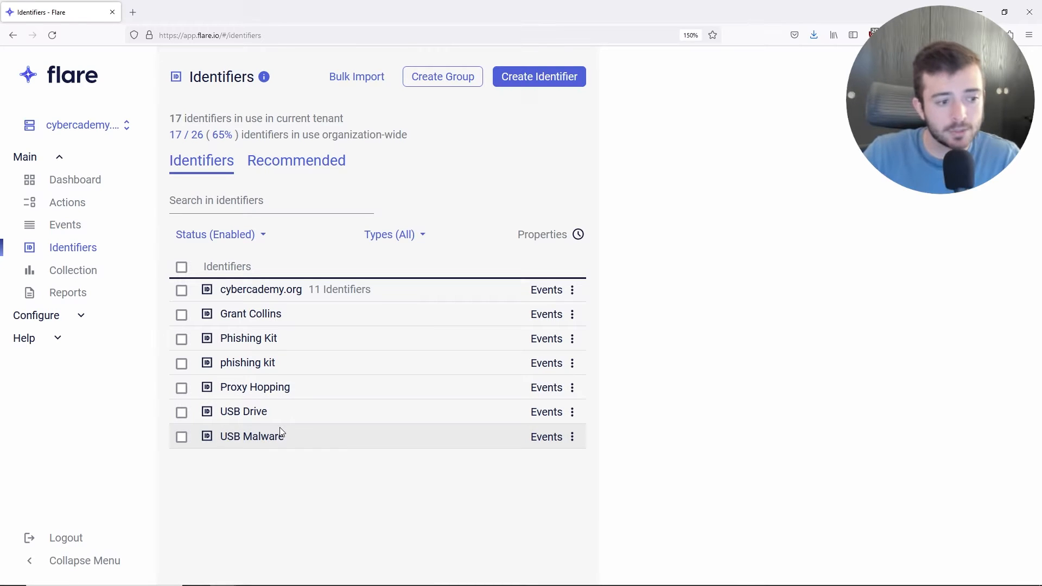
Step: Start a new identifier and list the available types: Domain, Name, Email, Keyword
left_click(538, 76)
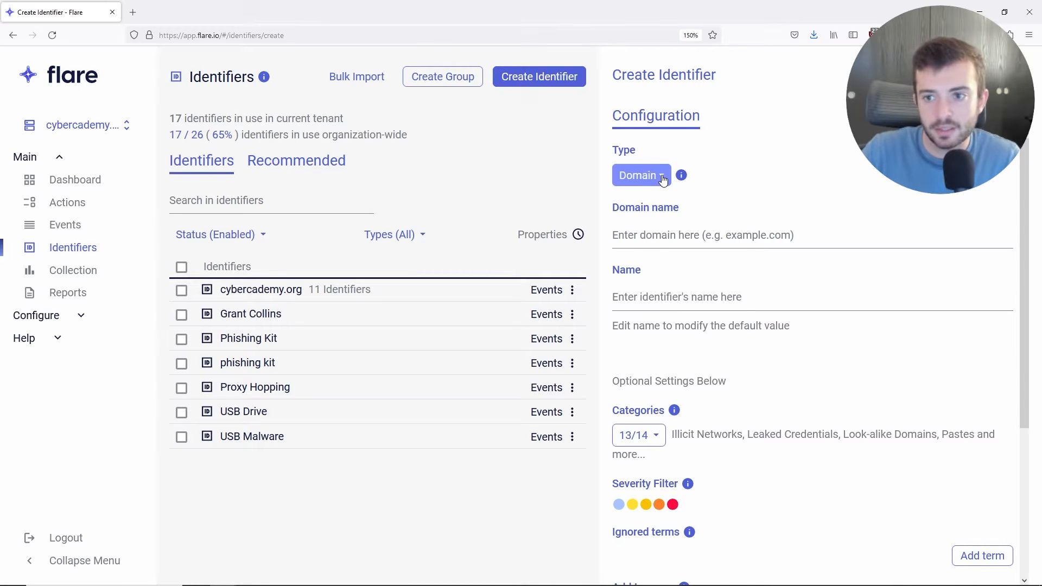
left_click(640, 175)
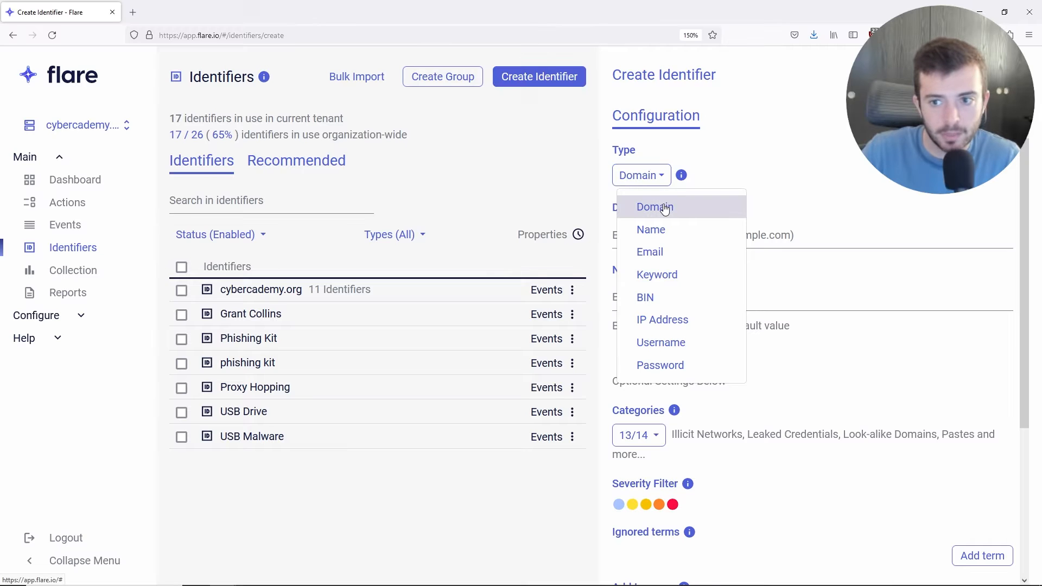
mouse_move(666, 275)
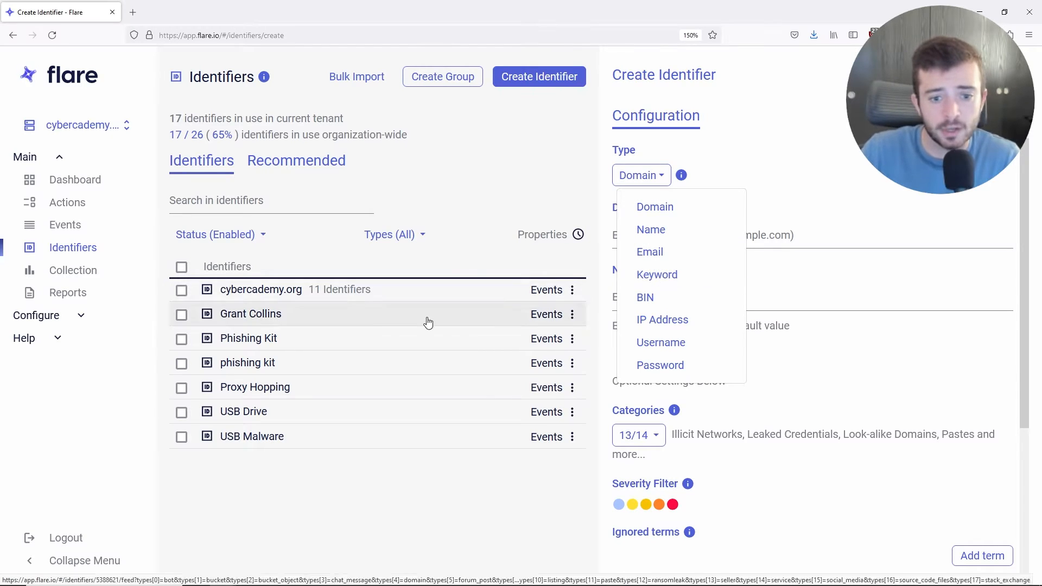
mouse_move(270, 387)
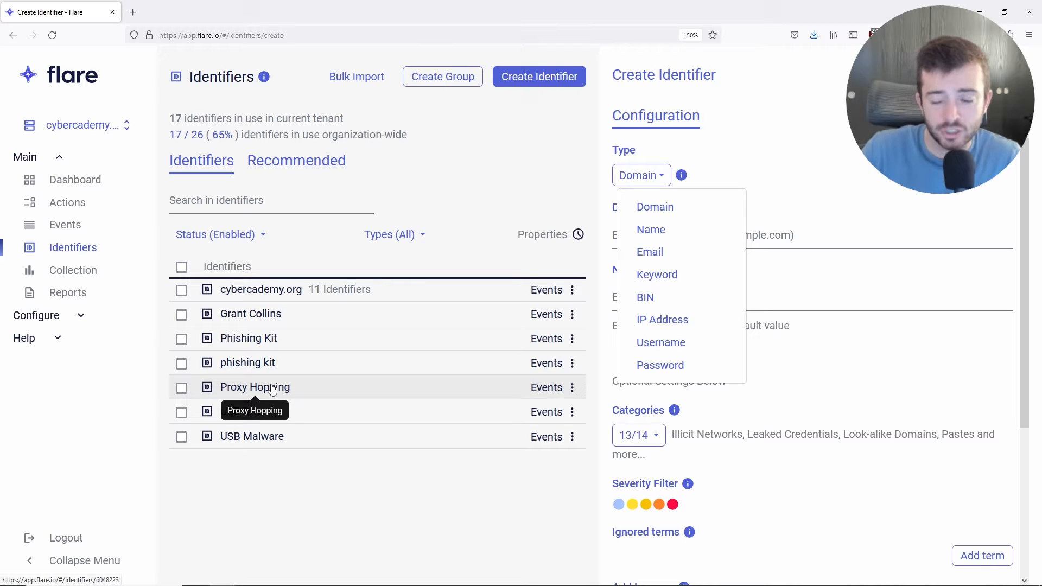
mouse_move(270, 392)
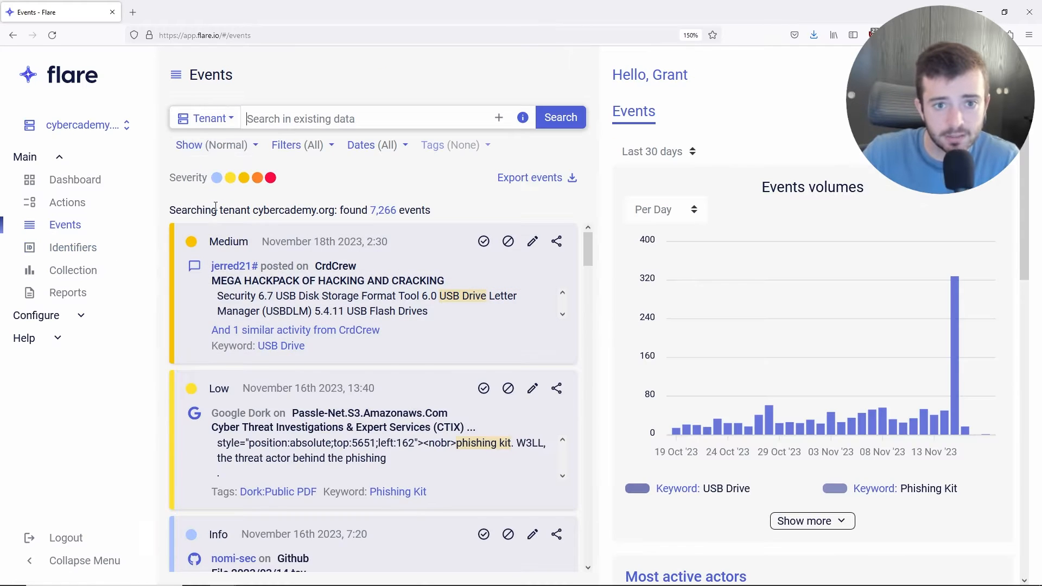
Step: Switch the event feed to the Proxy Hopping identifier and review its top actors and sources
left_click(210, 118)
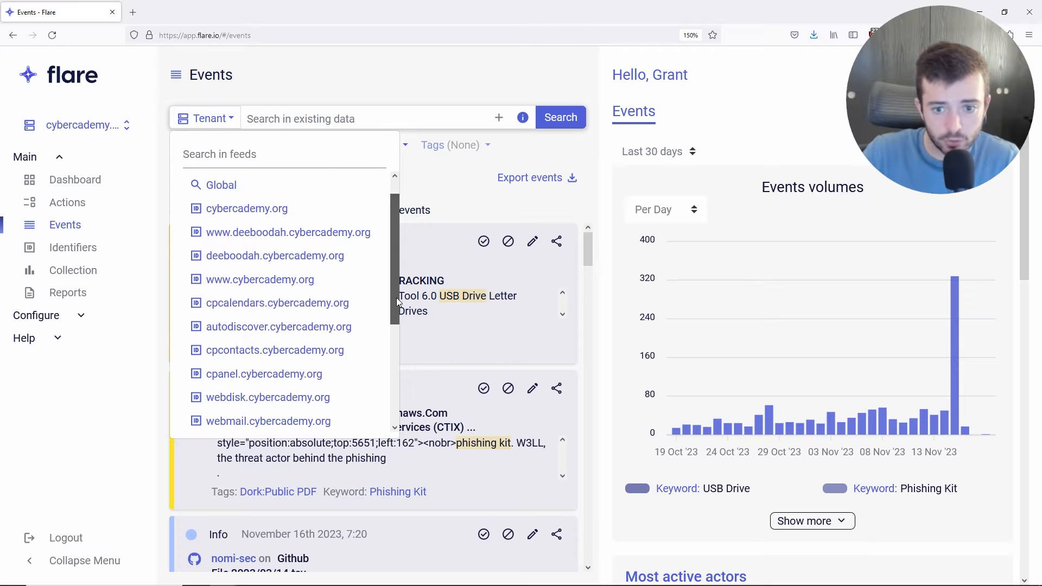
scroll("down", 3)
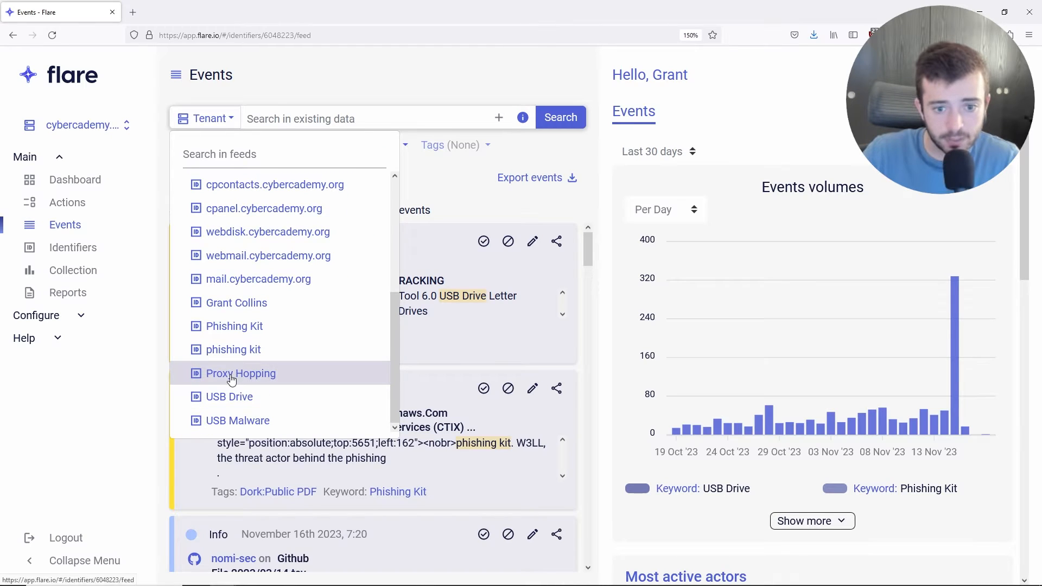
left_click(240, 373)
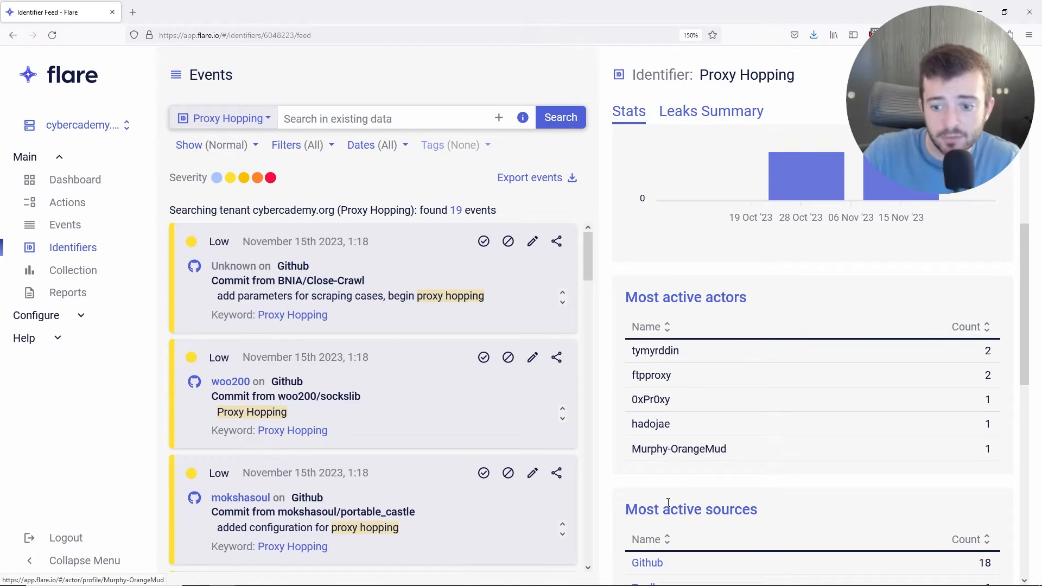
scroll("down", 3)
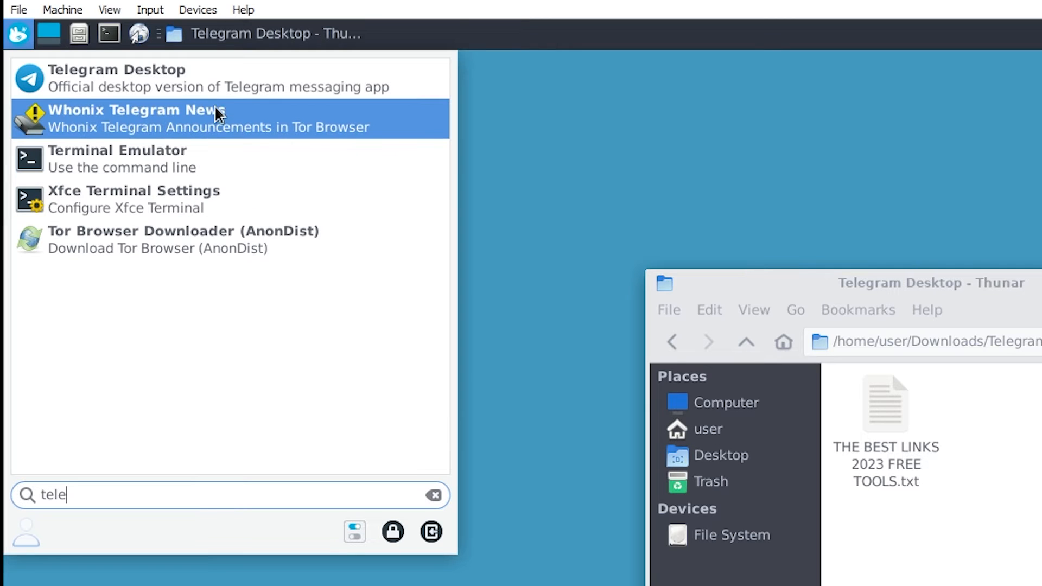
Step: Launch Telegram Desktop from the Whonix application search results
left_click(117, 77)
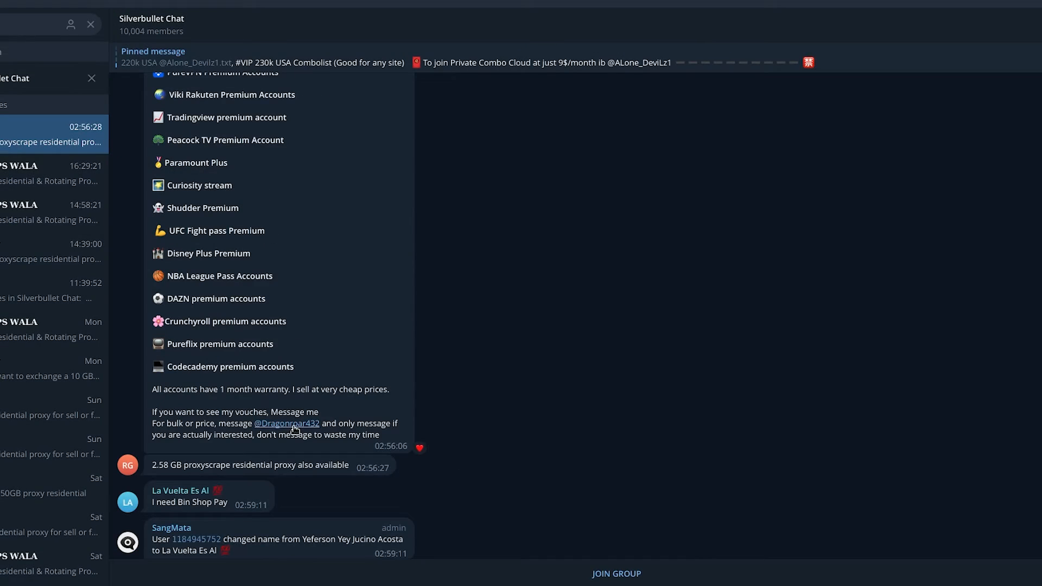
Step: Open a direct chat with the Silverbullet residential-proxy seller, then enter 'USB Drive'
left_click(287, 424)
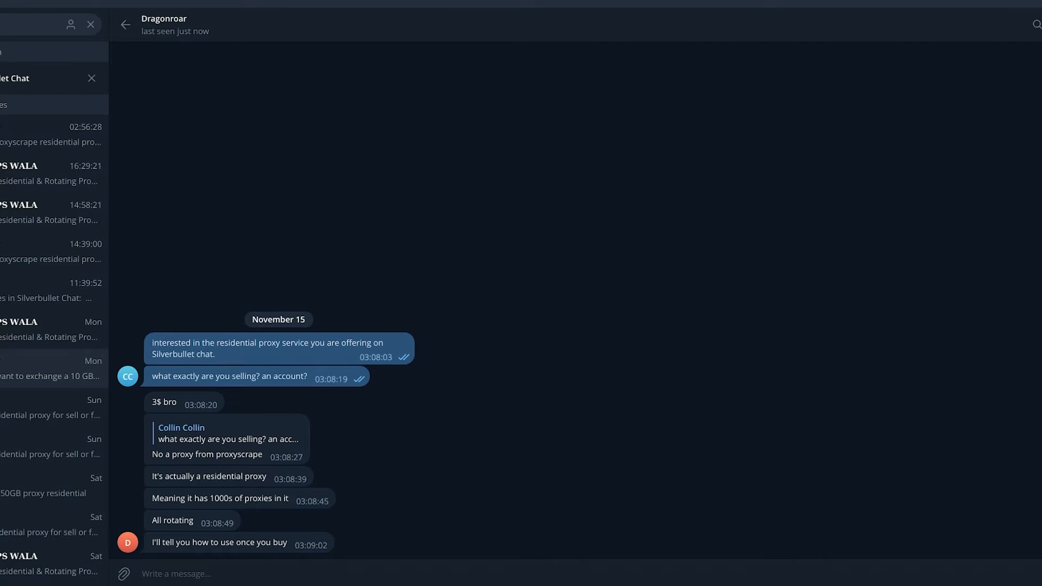
left_click(53, 447)
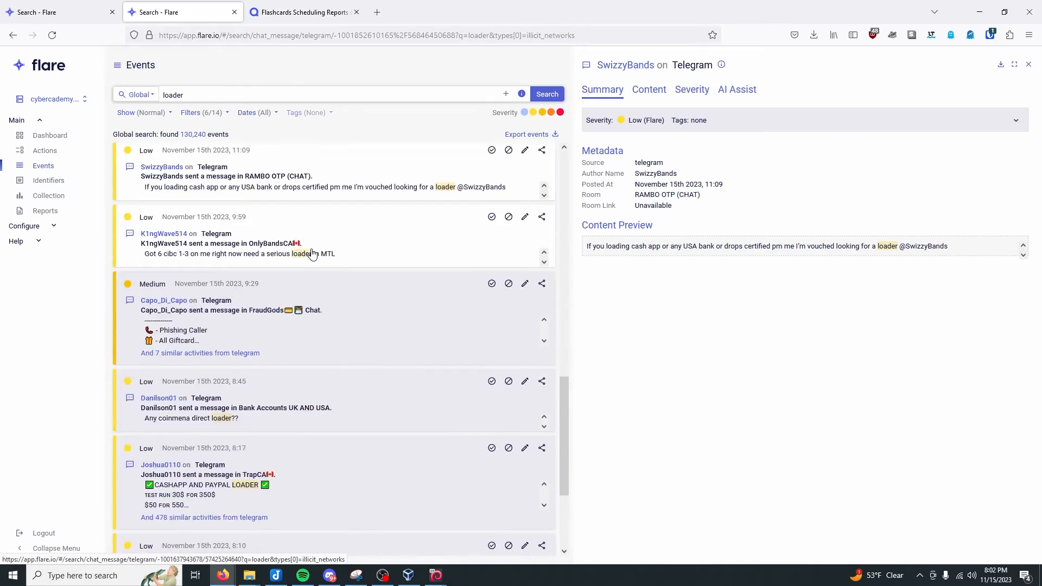
type("USB Drive")
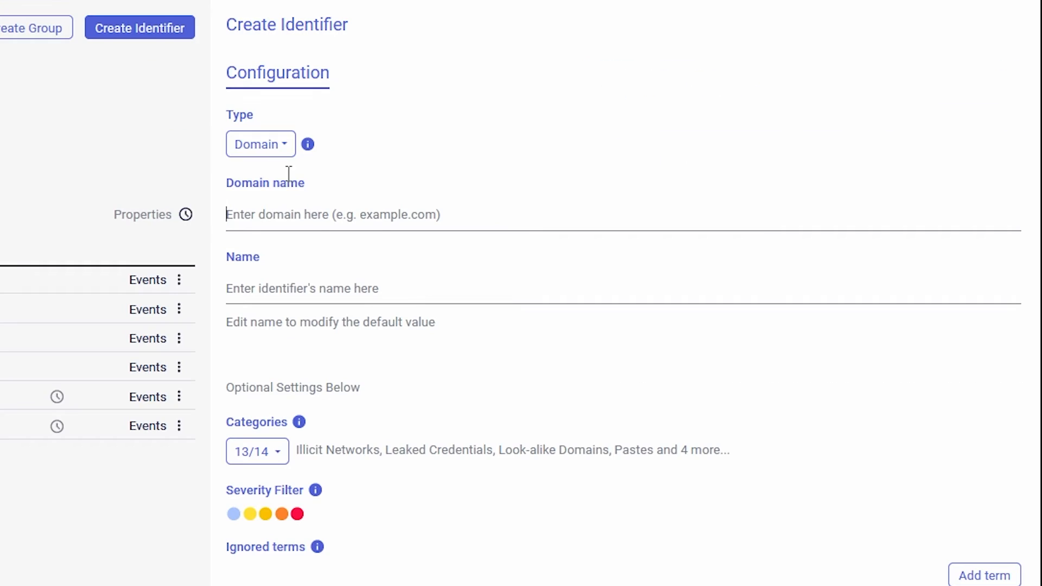
Step: Change the identifier type to Keyword and enter 'USB Malware'
left_click(260, 144)
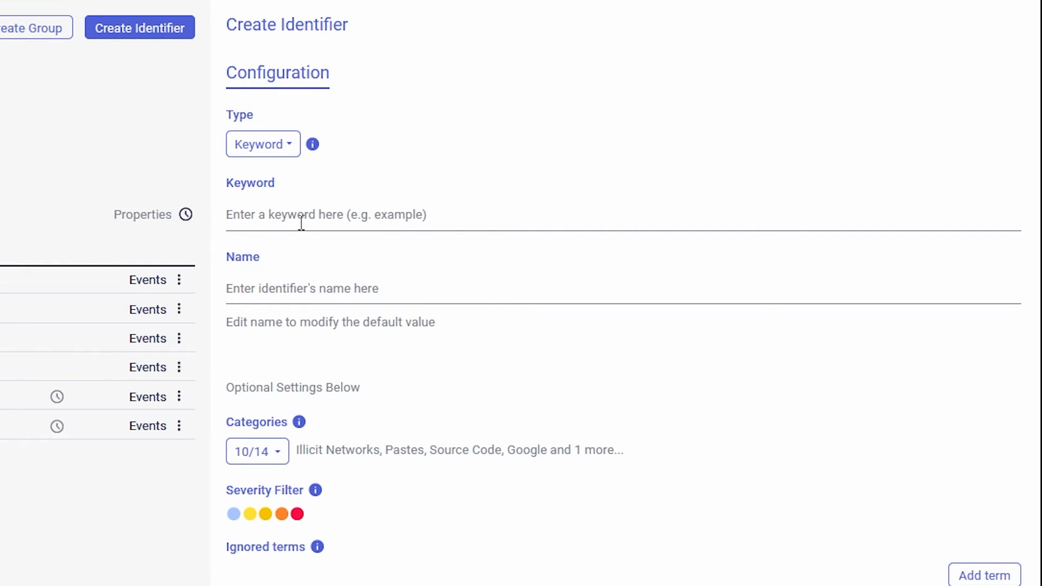
type("USB Malware")
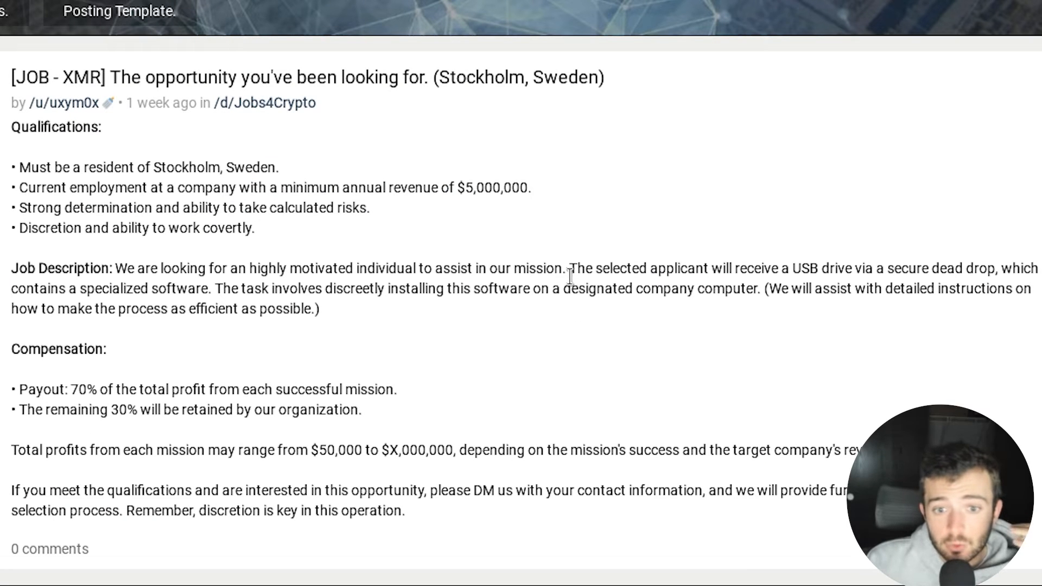
Step: Highlight the USB drive sentence and the 70% payout share in the Stockholm post
left_click_drag(572, 269, 831, 269)
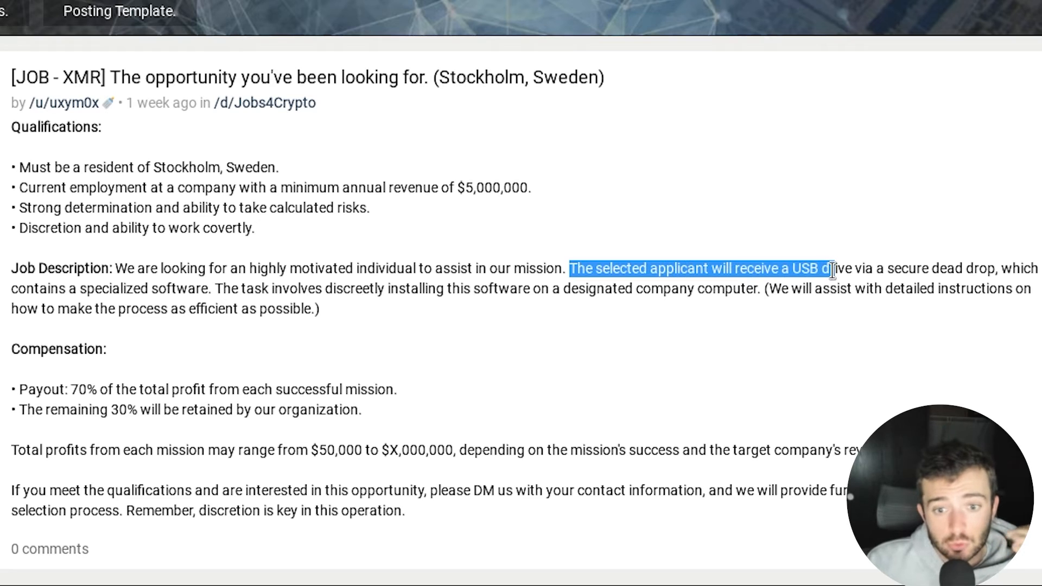
left_click_drag(831, 269, 859, 269)
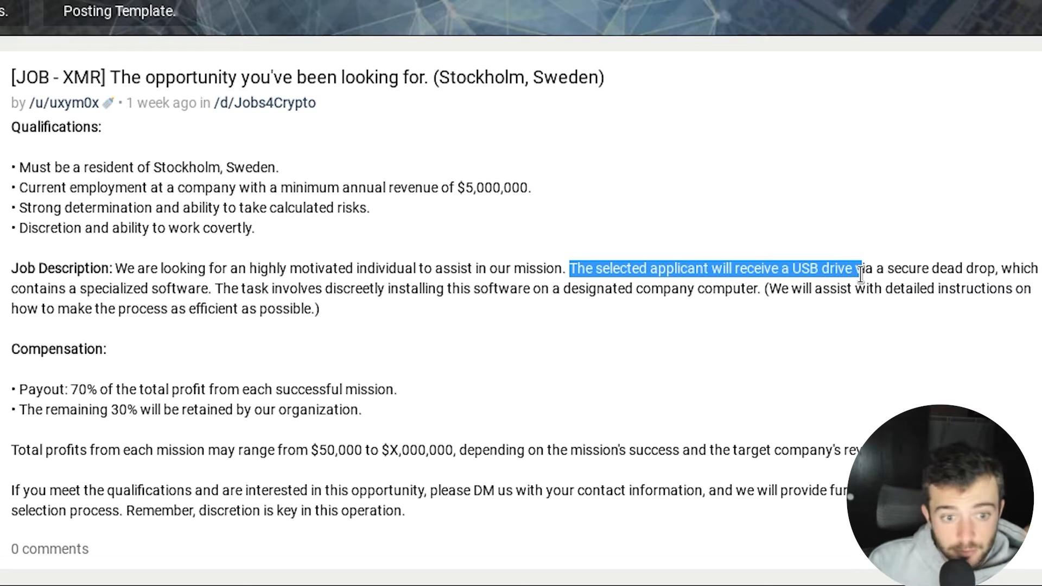
mouse_move(370, 353)
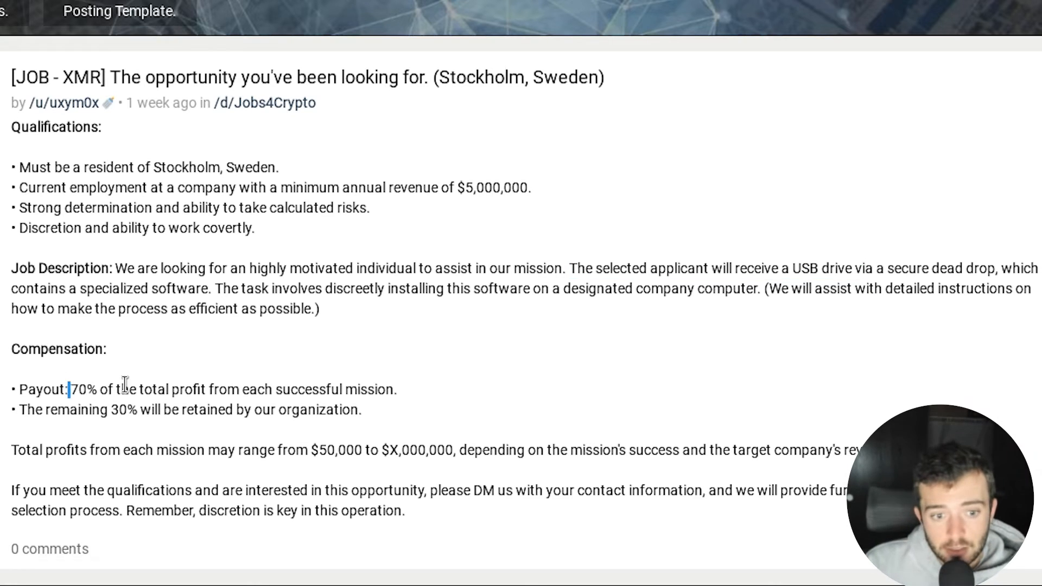
left_click_drag(70, 390, 130, 390)
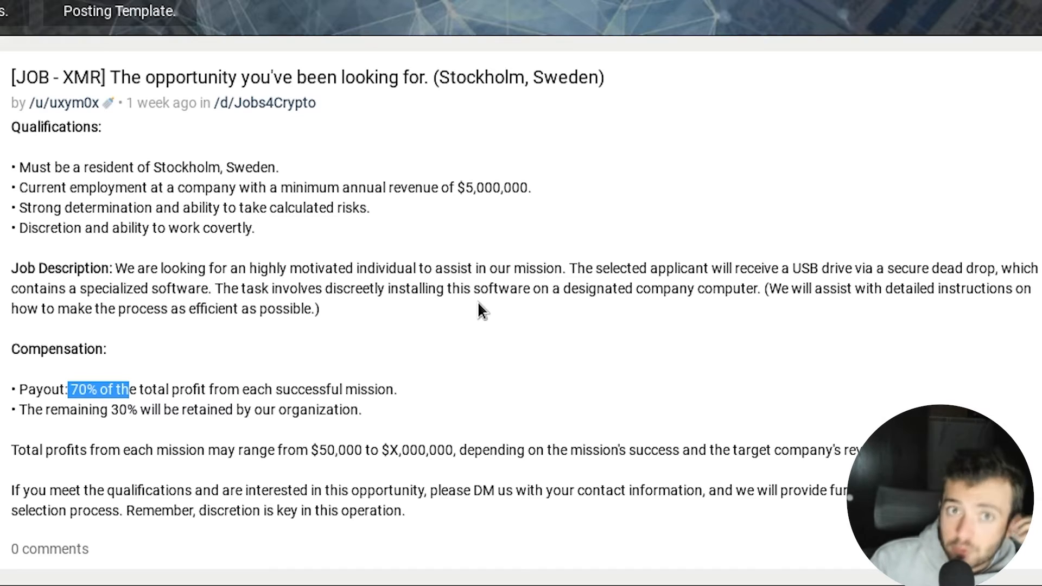
mouse_move(744, 395)
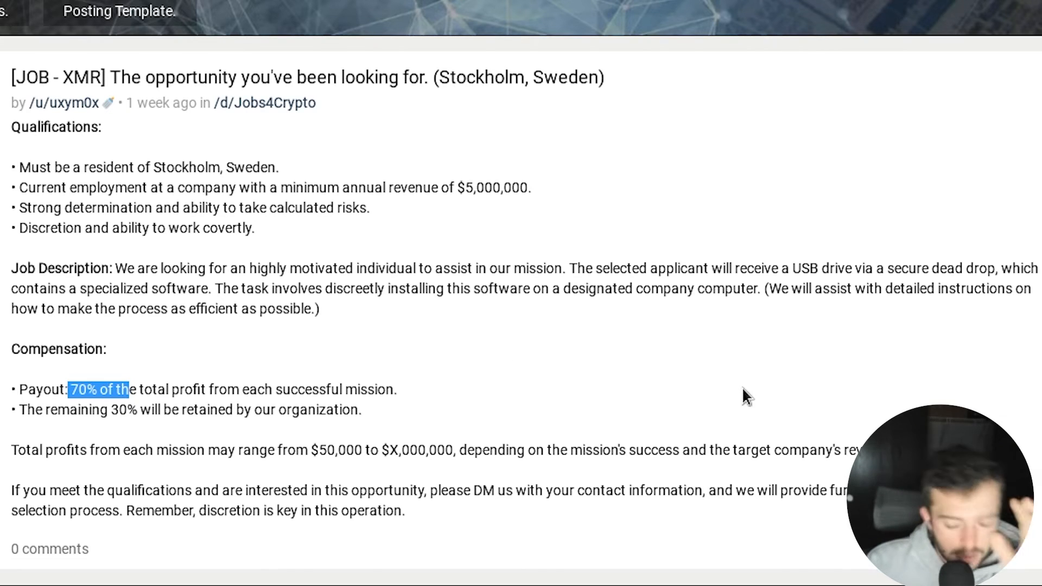
mouse_move(739, 295)
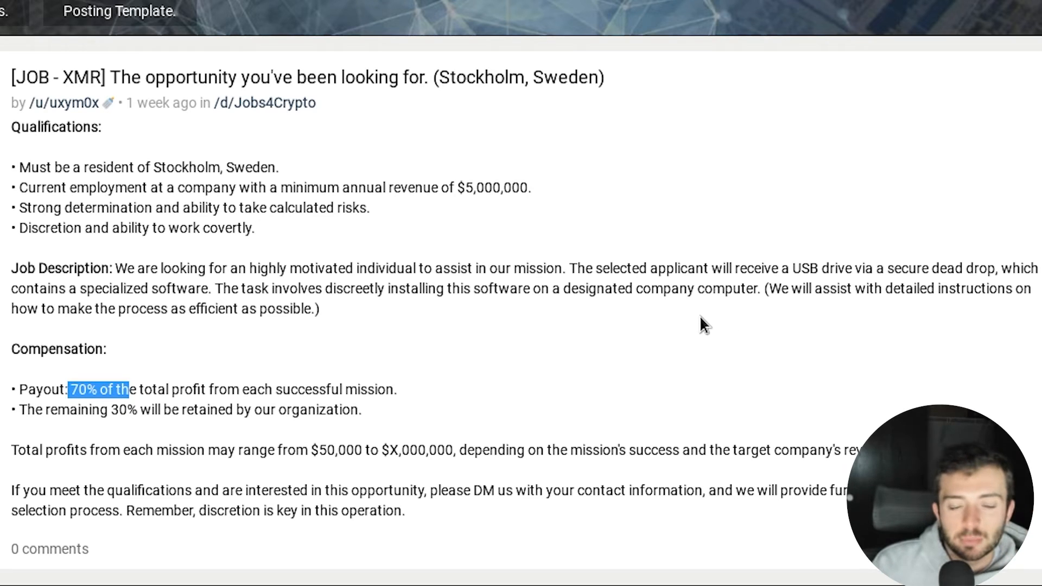
mouse_move(536, 238)
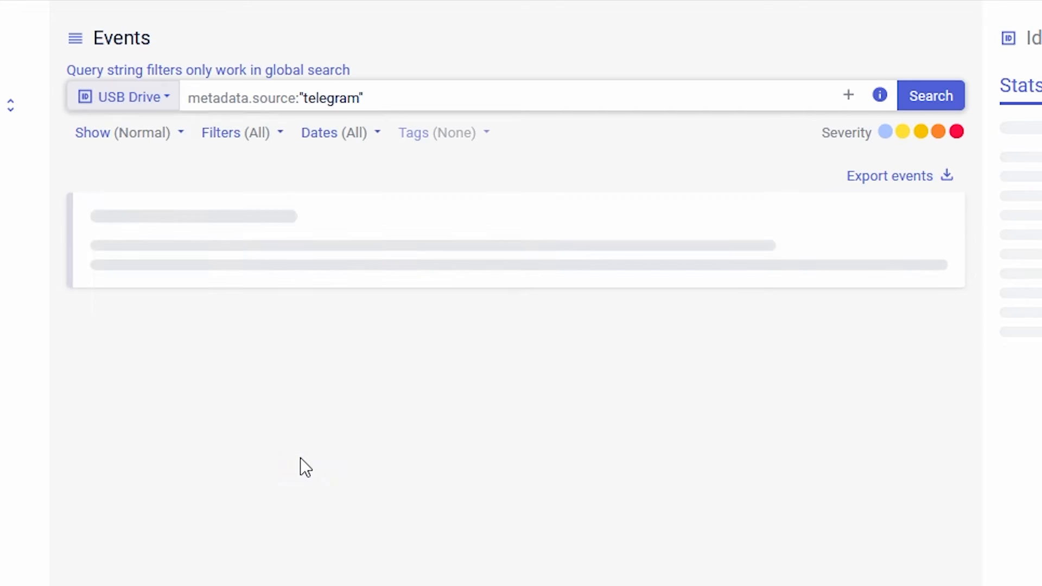
Step: Run the Telegram-only USB Drive keyword search and open the Data Leak Monitor result
left_click(931, 95)
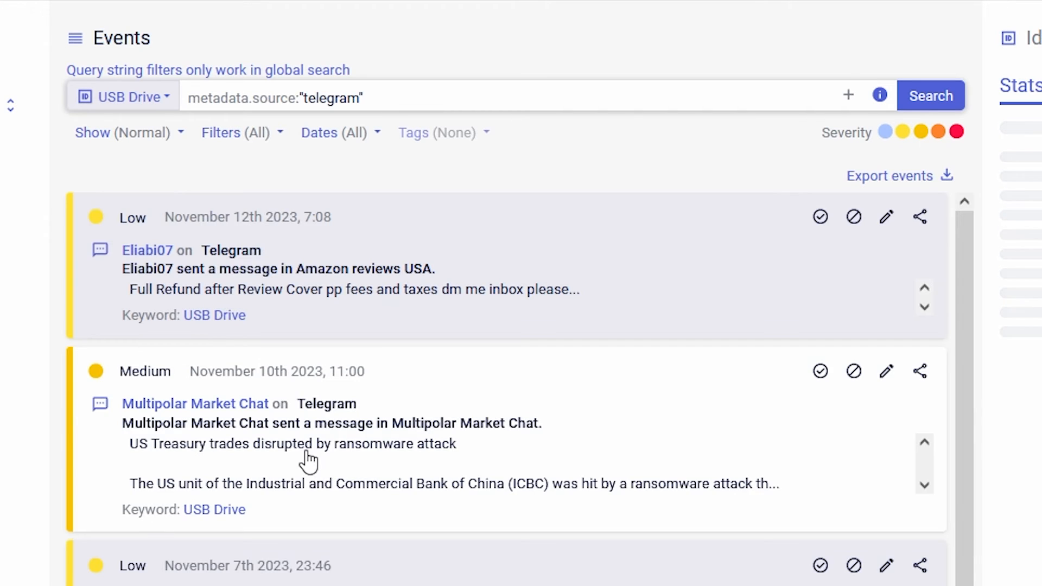
left_click(931, 95)
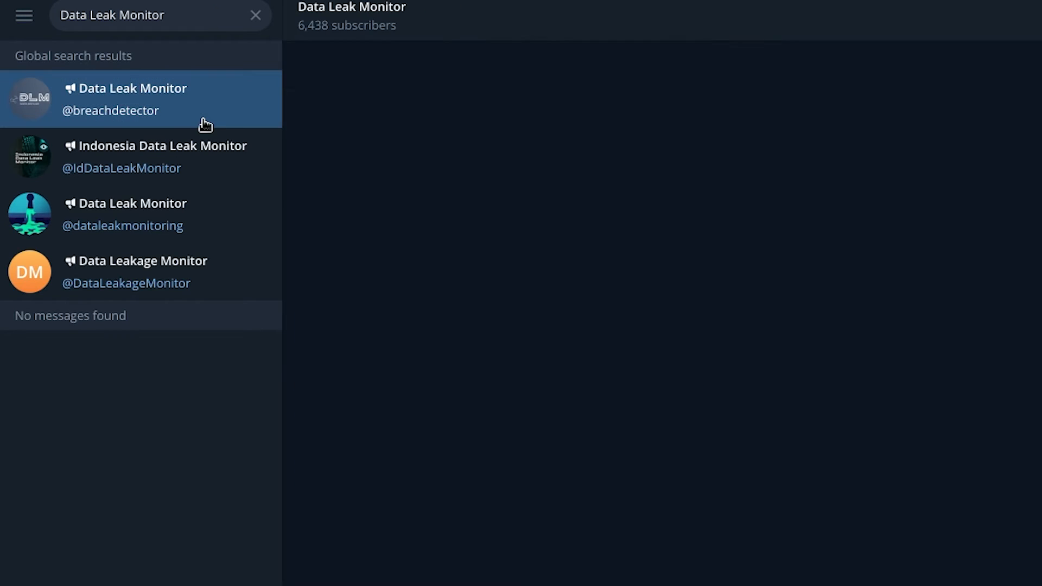
left_click(133, 99)
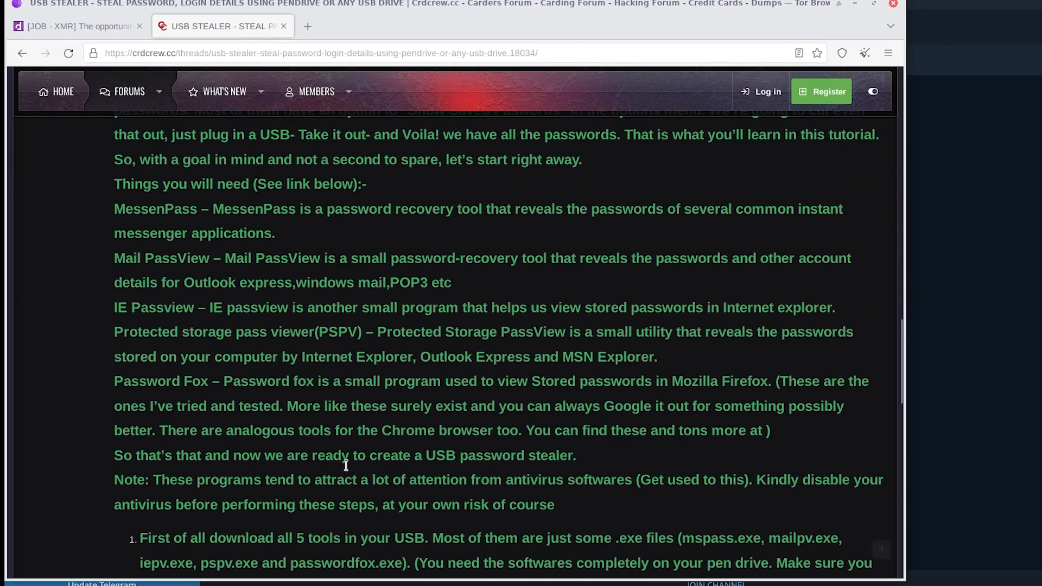
Step: Scroll to the thread's order contacts and start messaging the seller: 'hello - saw you are sel'
scroll("down", 3)
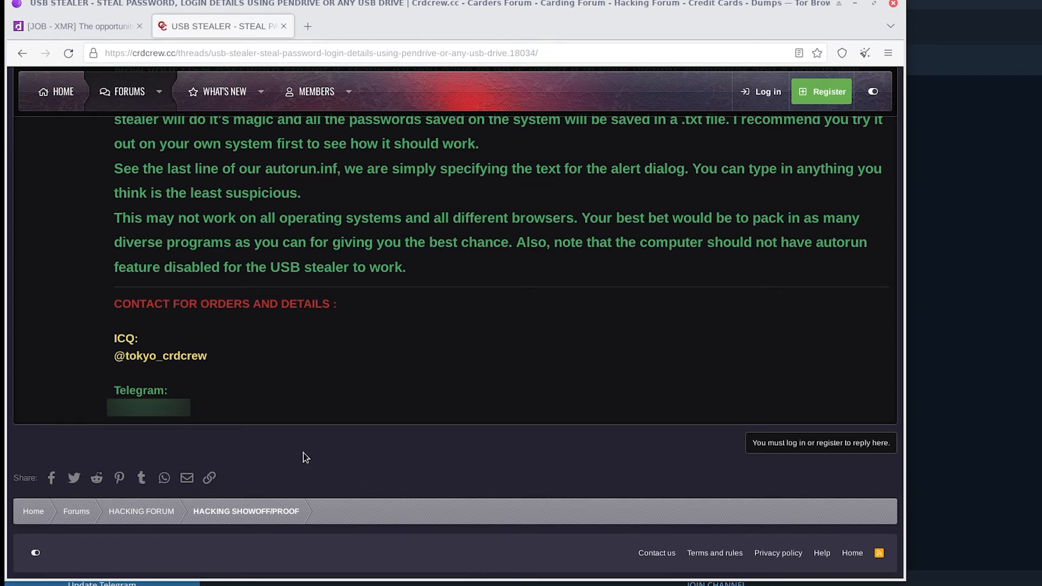
type("hello - saw you are sel")
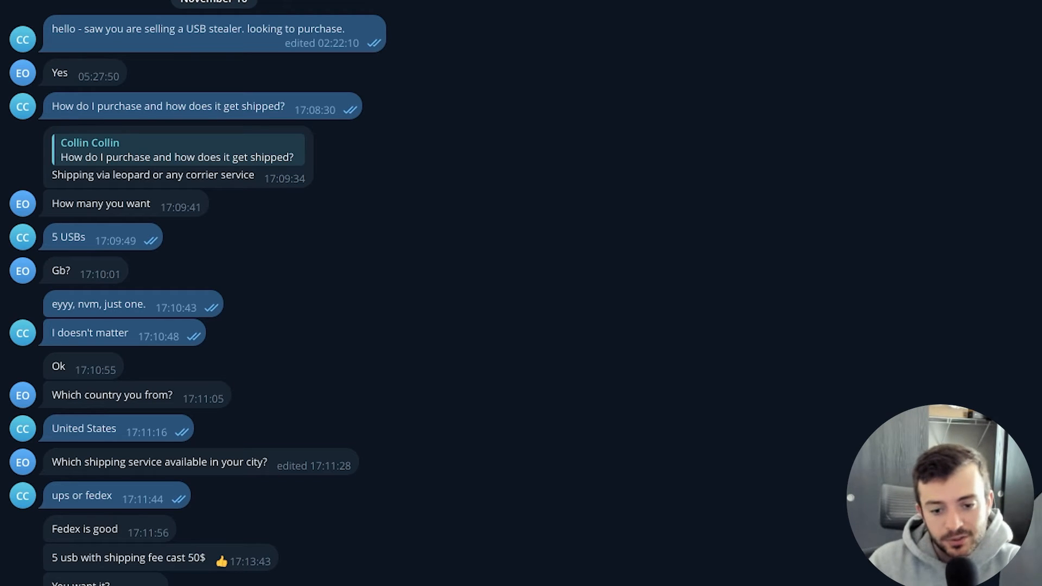
Step: Scroll through the USB stealer chat covering shipping and $50 for five USBs
scroll("down", 3)
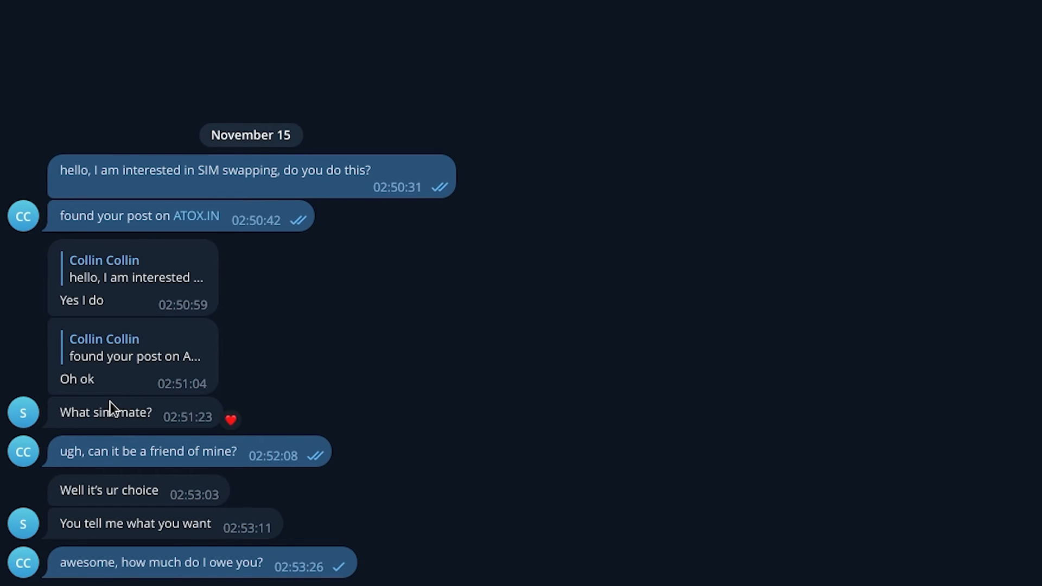
Step: Scroll the SIM swap chat down past the $200 price and scam concerns
scroll("down", 3)
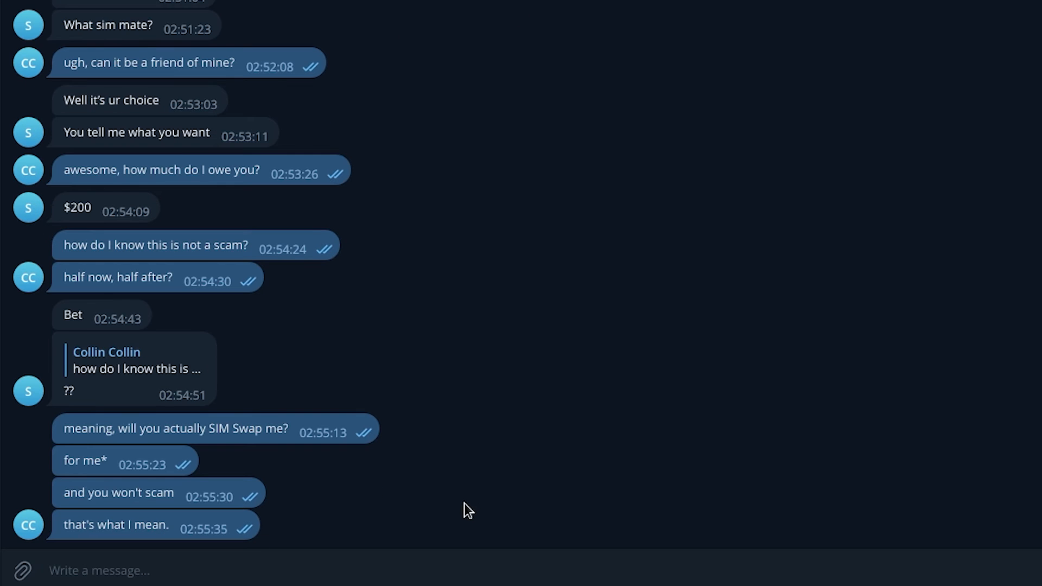
scroll("down", 3)
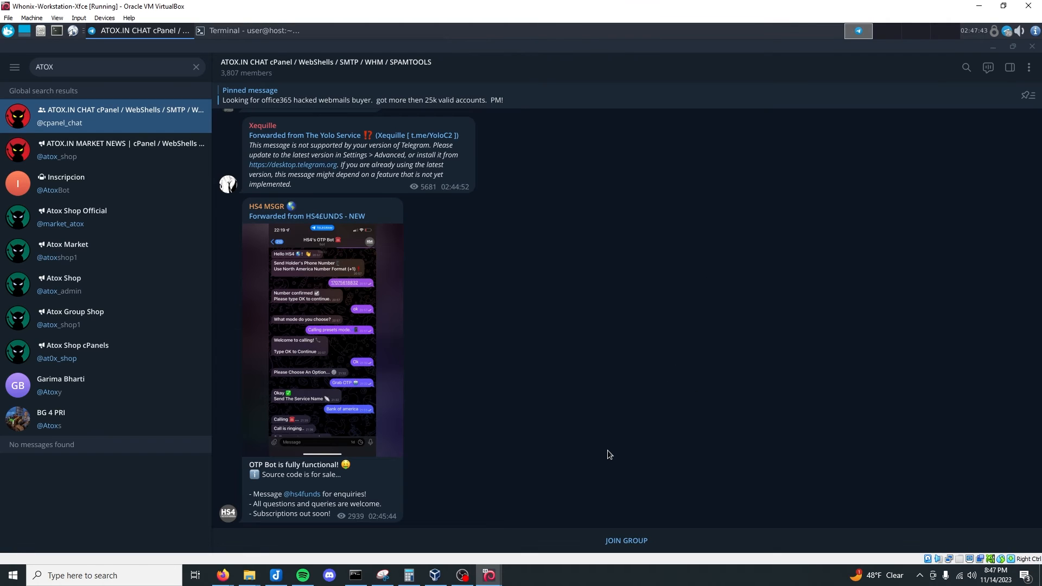
Step: Scroll through ATOX.IN CHAT posts advertising an OTP bot and verified Coinbase accounts
scroll("down", 3)
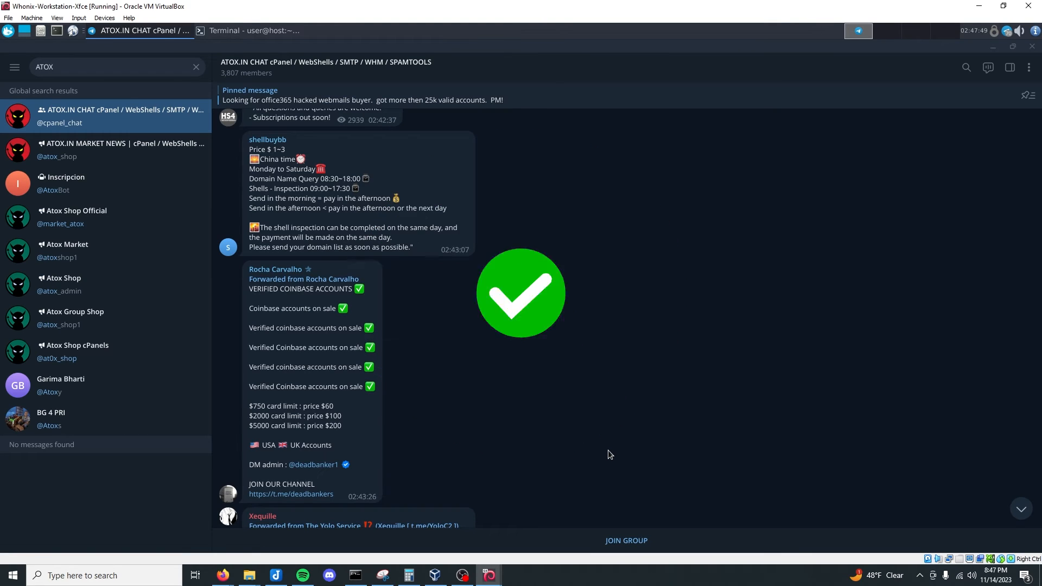
scroll("down", 3)
type("silverbullet")
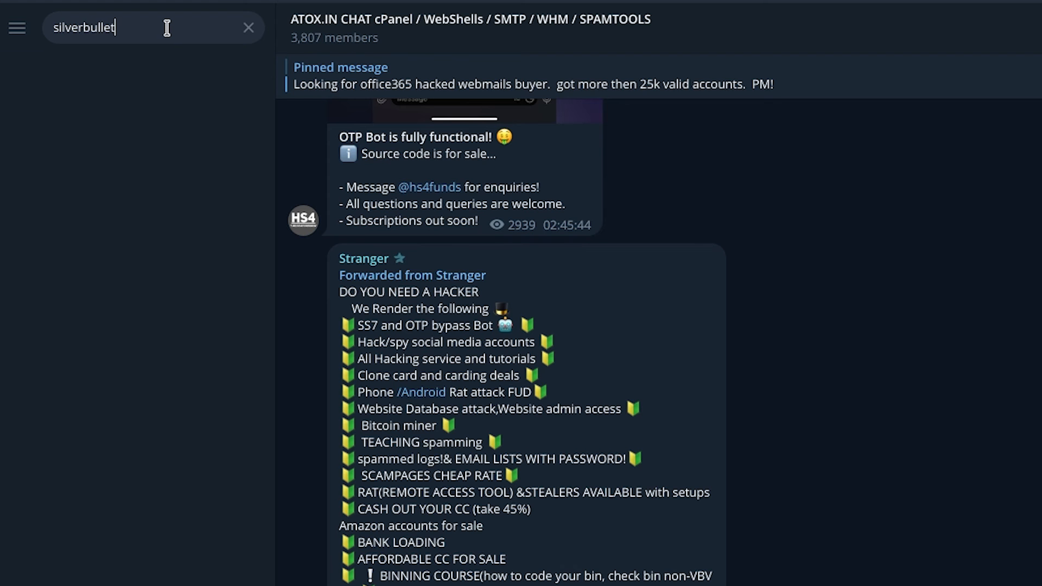
Step: Open Silverbullet Chat from the search results and scroll its messages
left_click(120, 283)
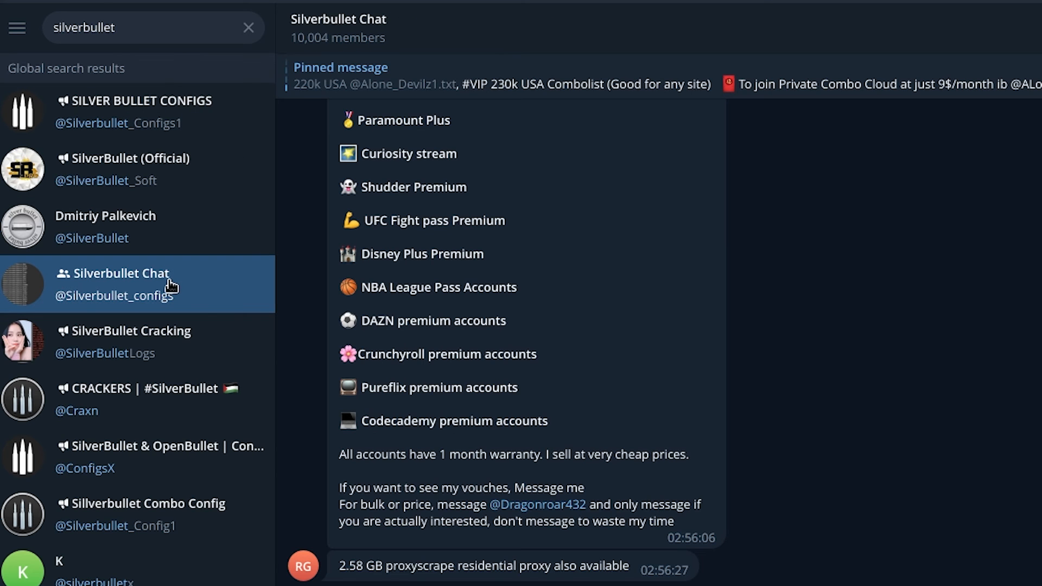
scroll("down", 3)
type("looking for a residential proxy s")
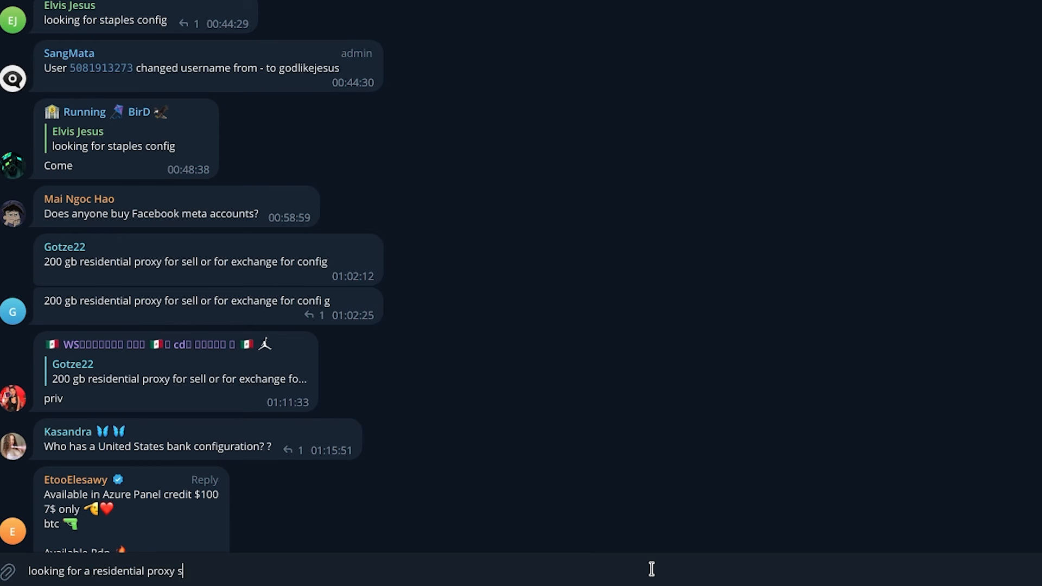
Step: Finish typing the proxy request ending 'ervice ... to my compromised host for money.'
type("ervice to load agents on")
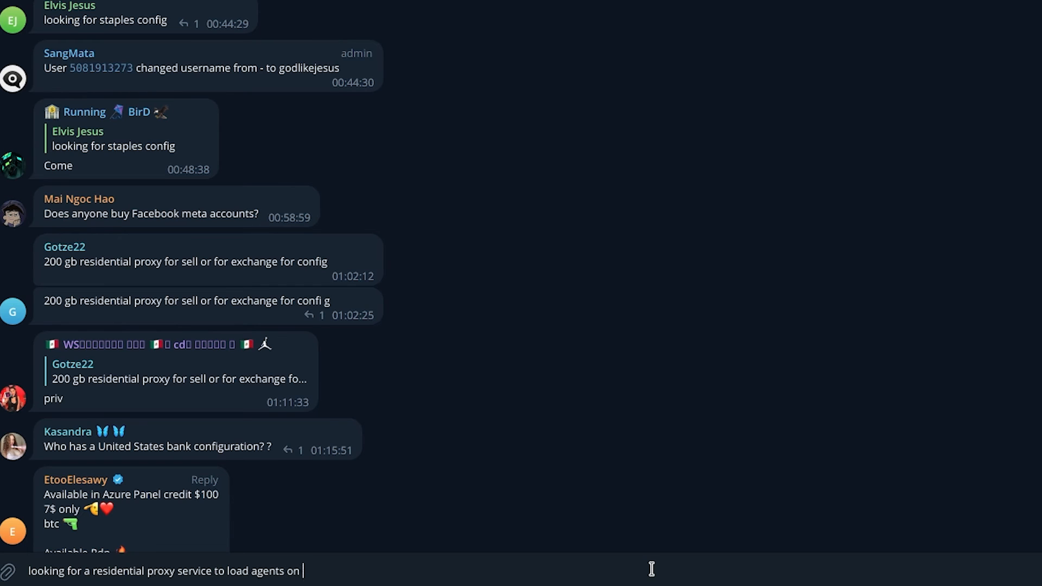
type("to my compromised host for money.")
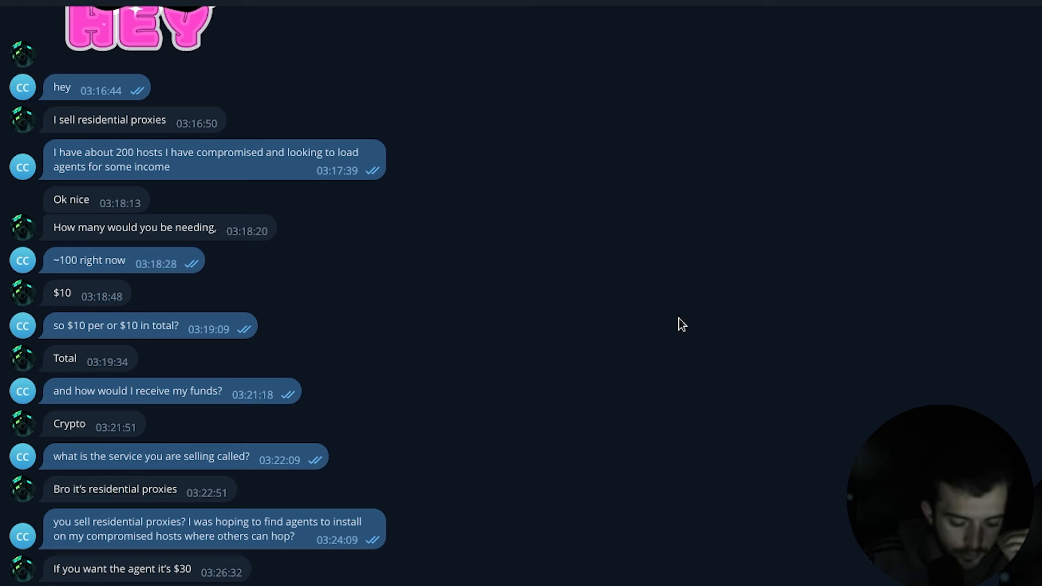
mouse_move(672, 331)
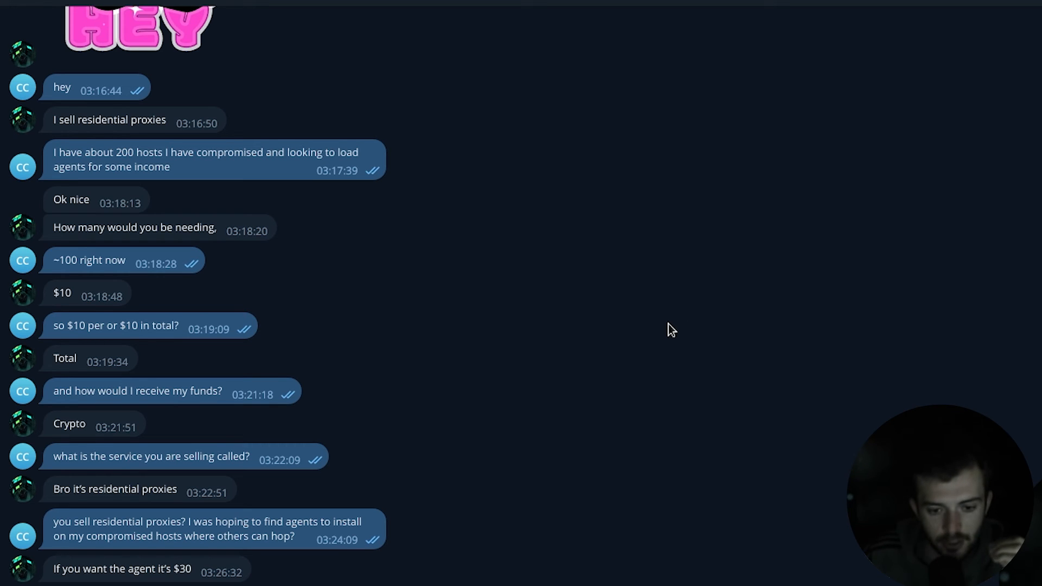
mouse_move(660, 332)
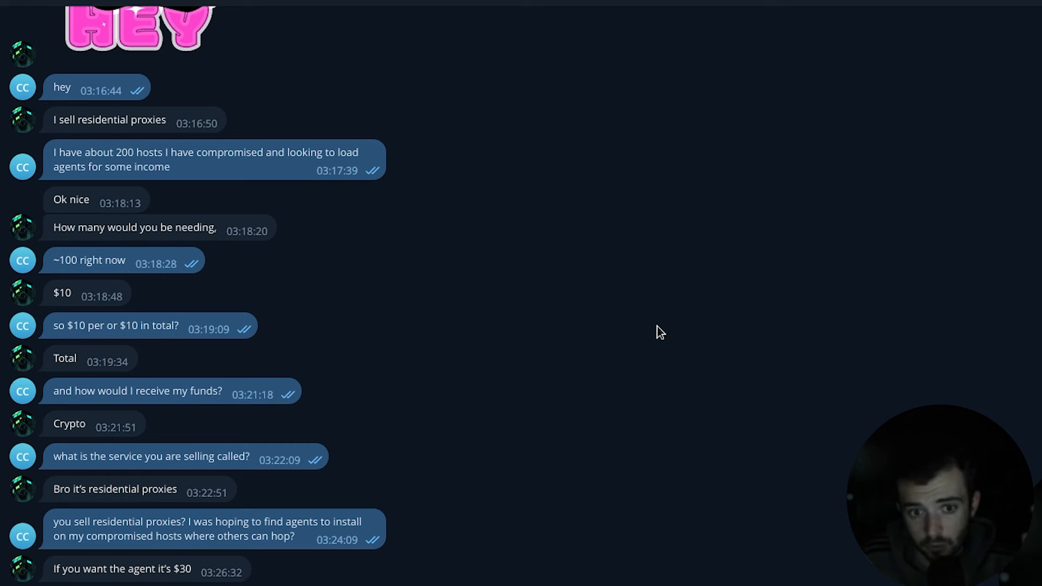
mouse_move(496, 313)
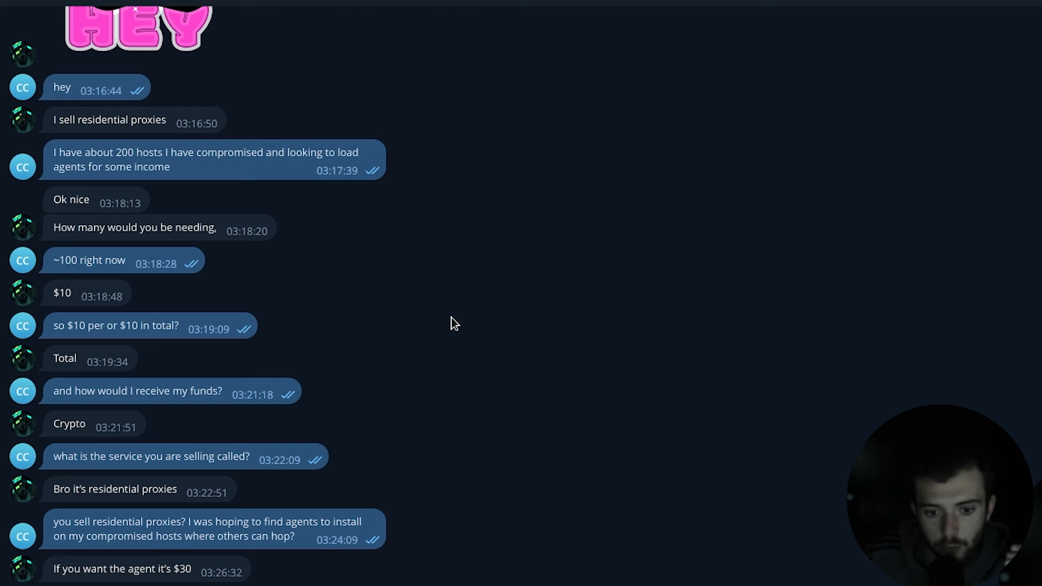
mouse_move(446, 351)
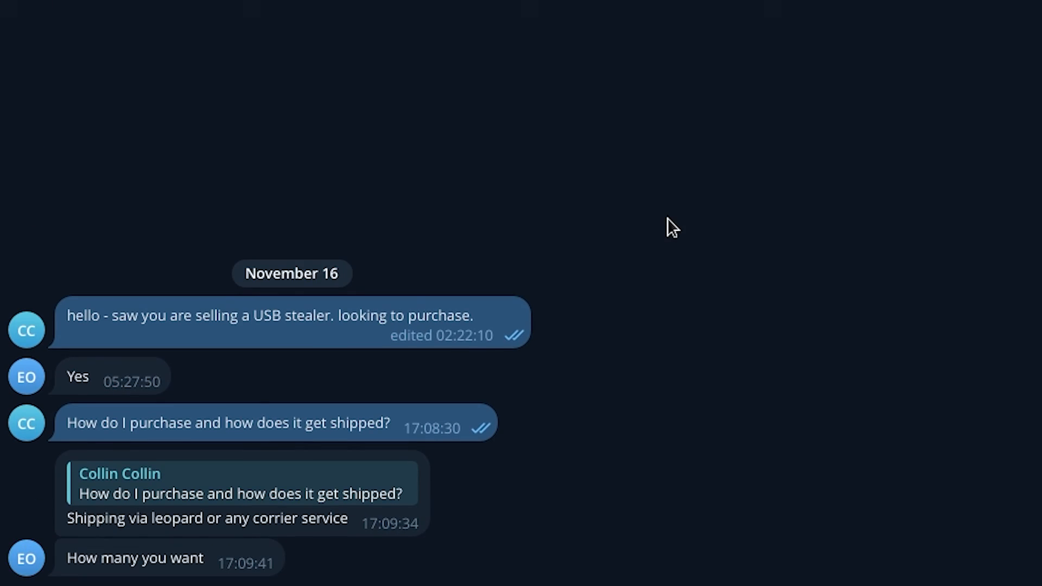
Step: Reply '5 USBs' to the USB stealer seller
type("5 USBs")
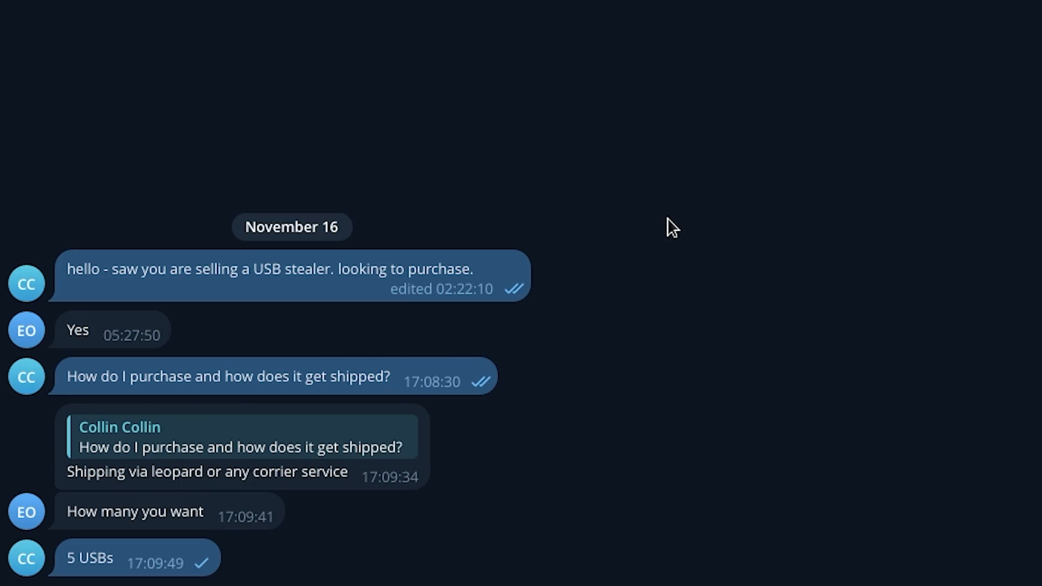